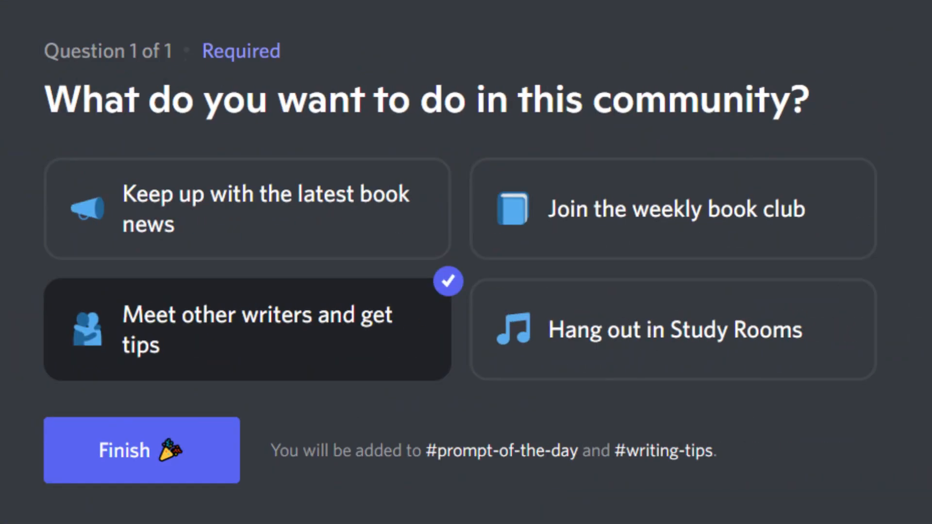
pyautogui.click(141, 450)
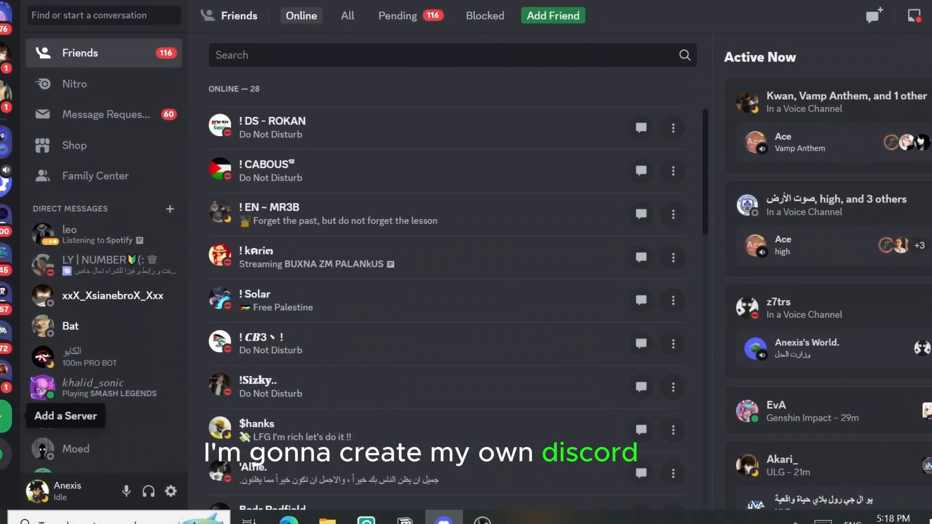
pyautogui.click(65, 416)
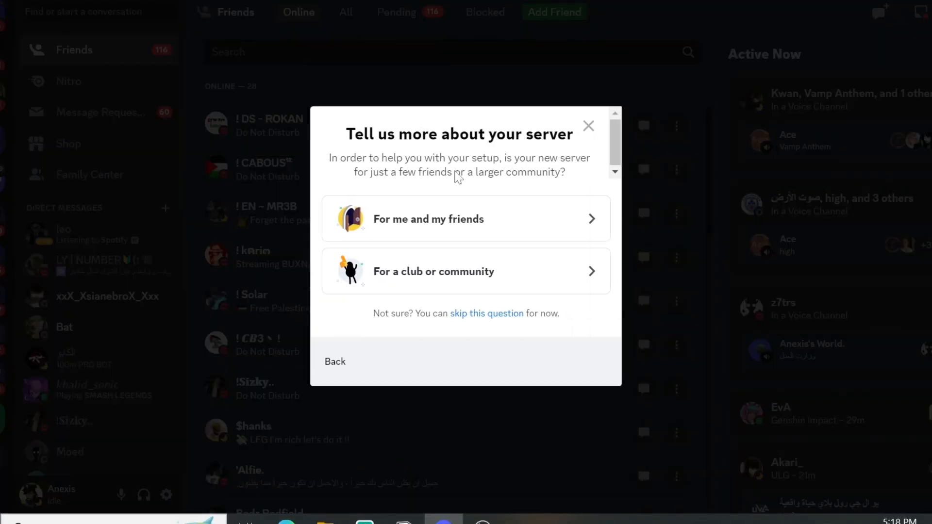
pyautogui.click(465, 219)
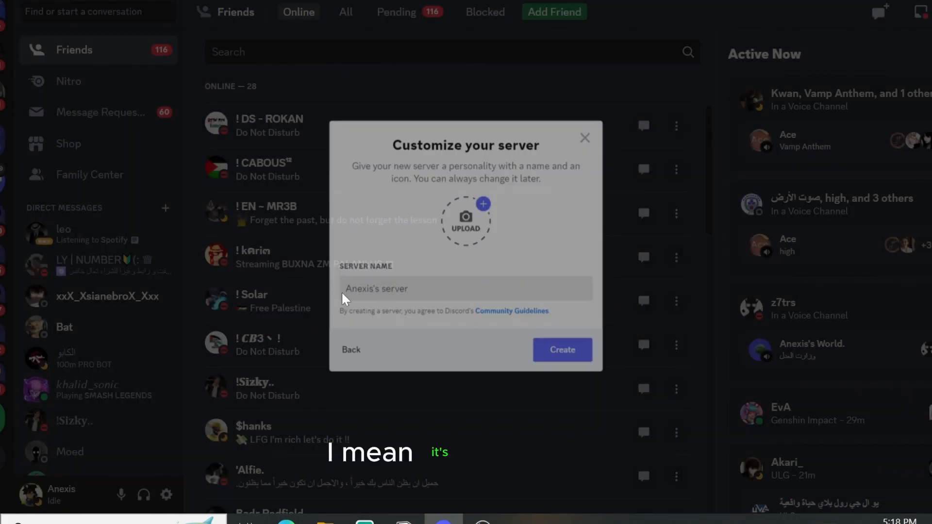
pyautogui.click(562, 349)
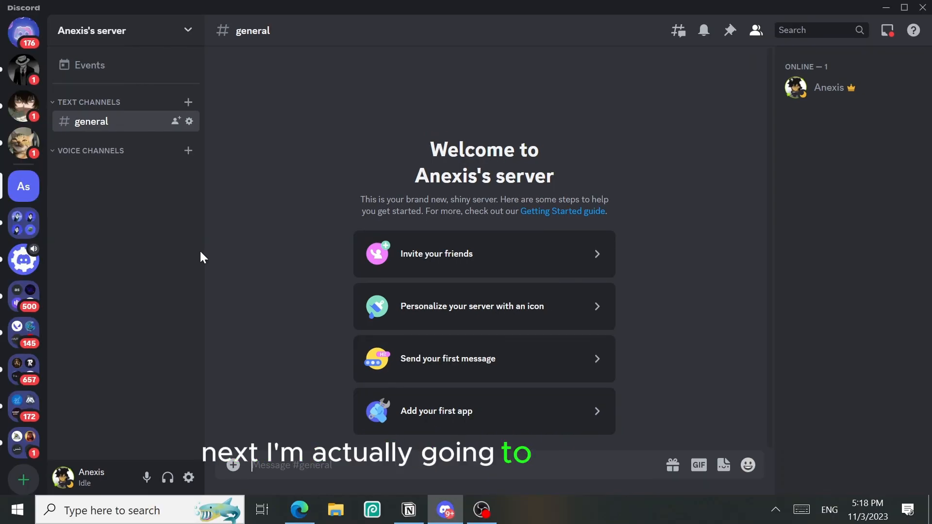
# Reach the Enable Community page in the server settings
pyautogui.click(118, 30)
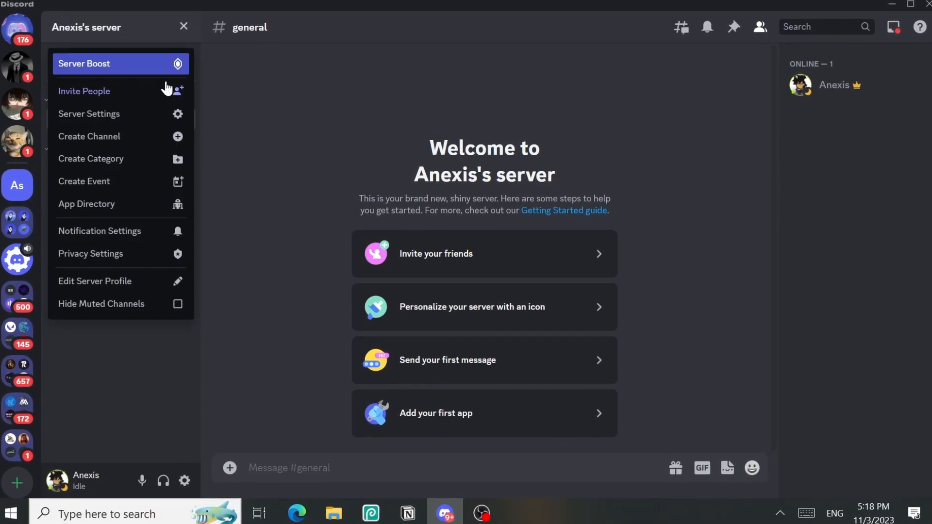
pyautogui.click(89, 113)
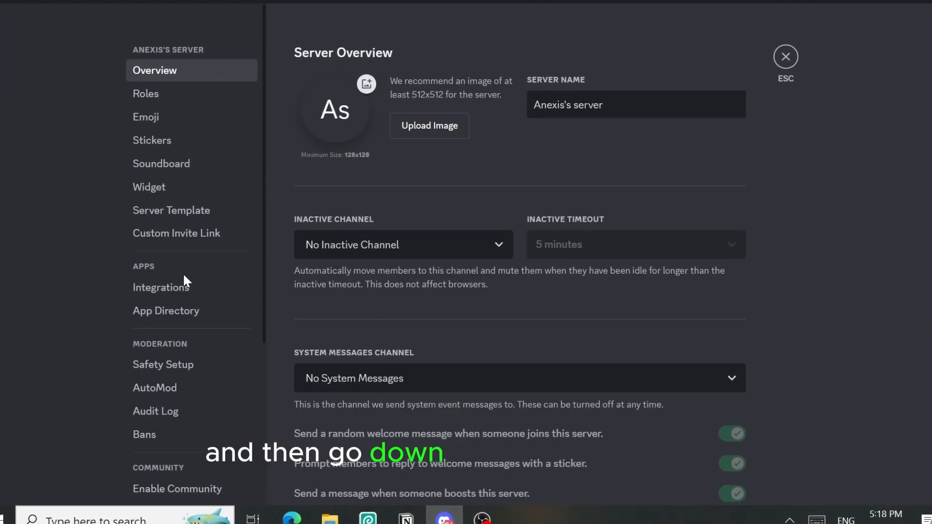
pyautogui.scroll(-3)
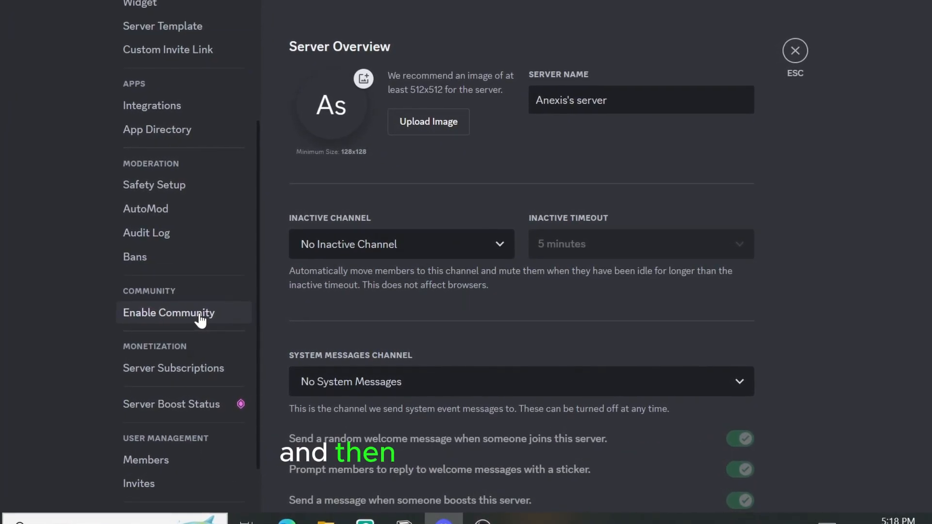
pyautogui.click(168, 313)
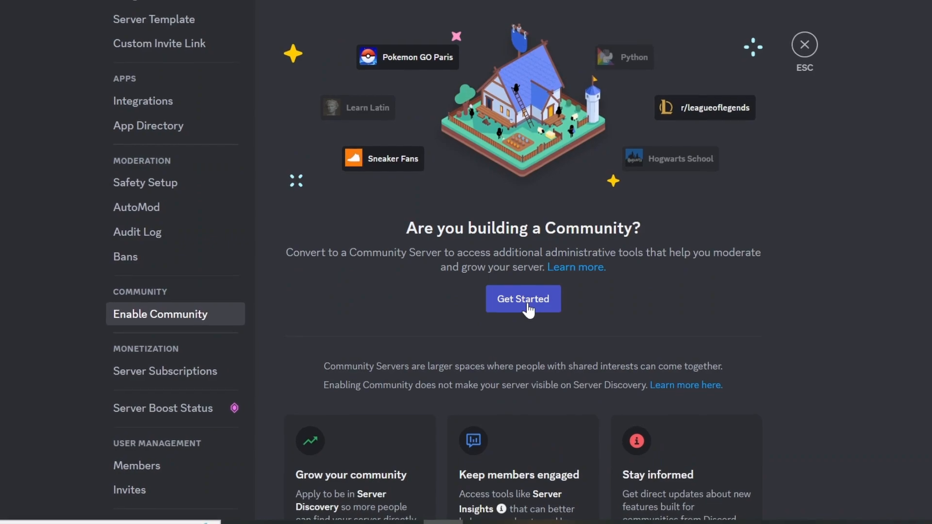
# Step through the community setup, agree to the guidelines and finish converting to a Community Server
pyautogui.click(523, 298)
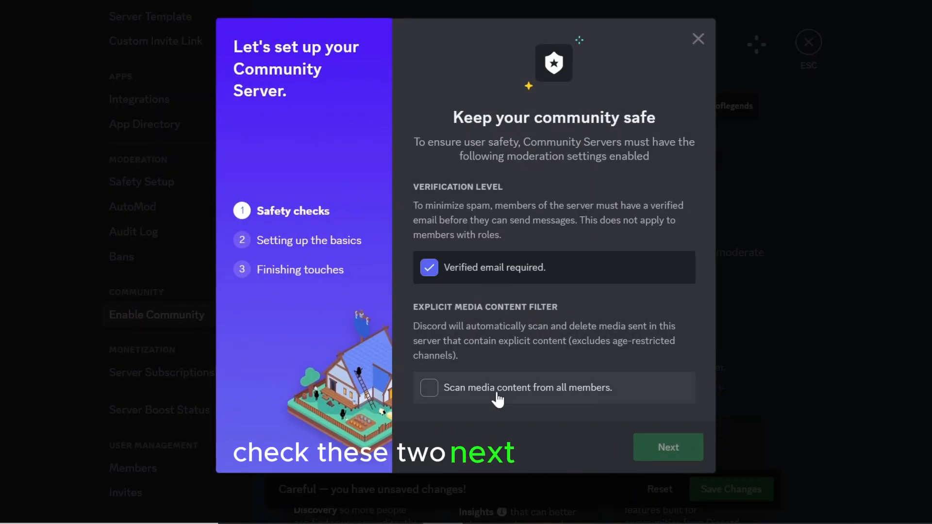
pyautogui.click(667, 447)
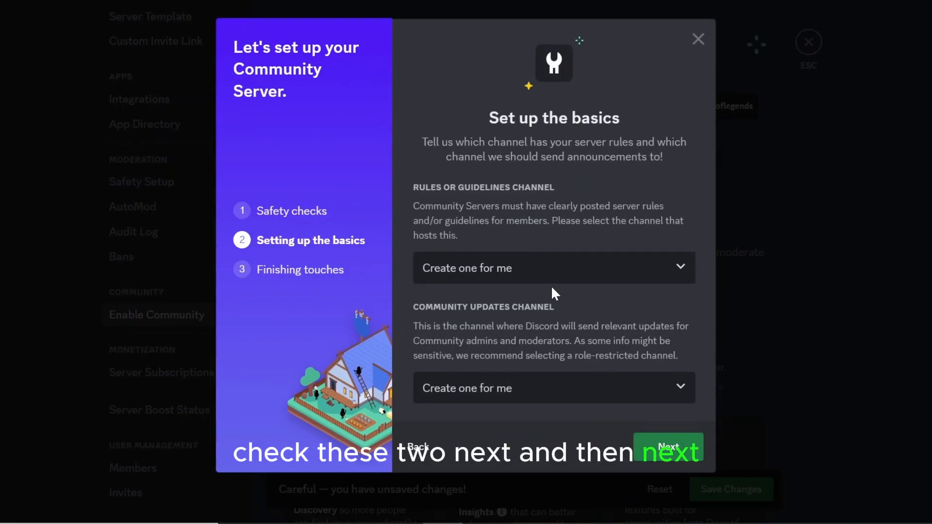
pyautogui.click(669, 447)
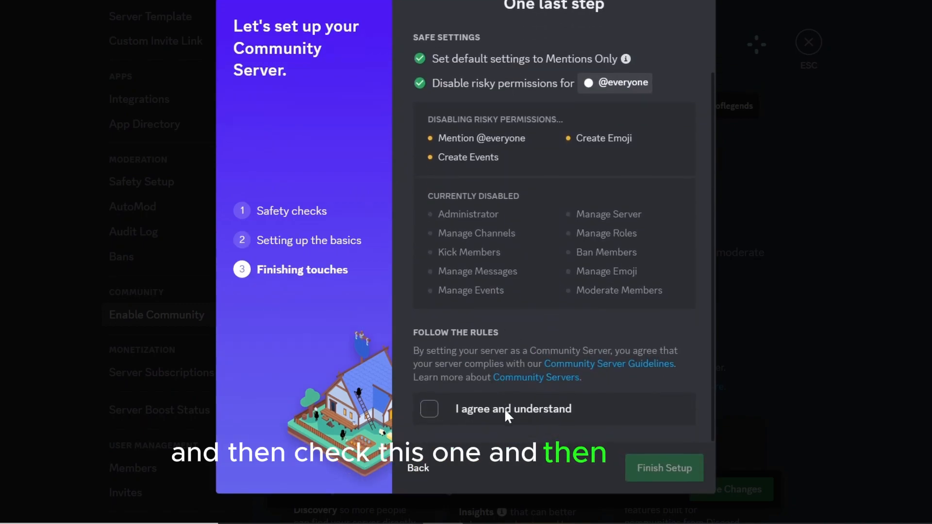
pyautogui.click(429, 409)
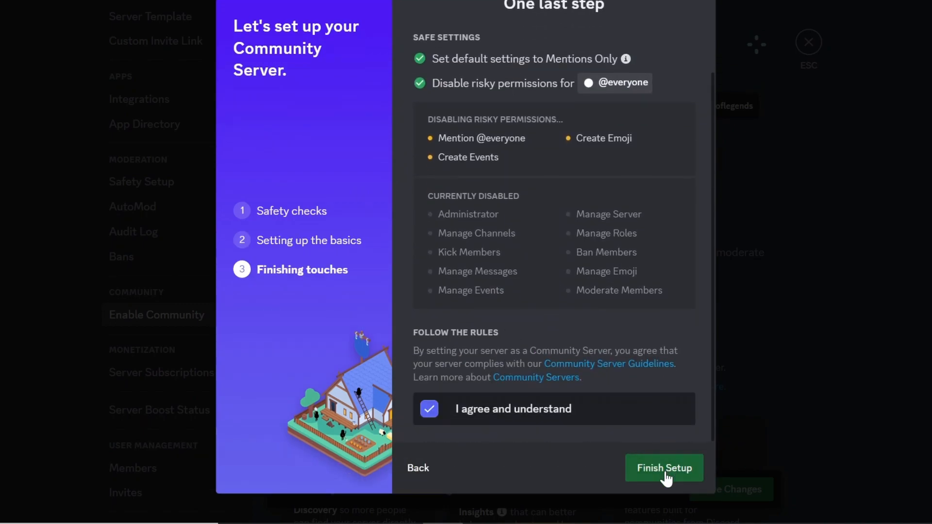
pyautogui.click(664, 469)
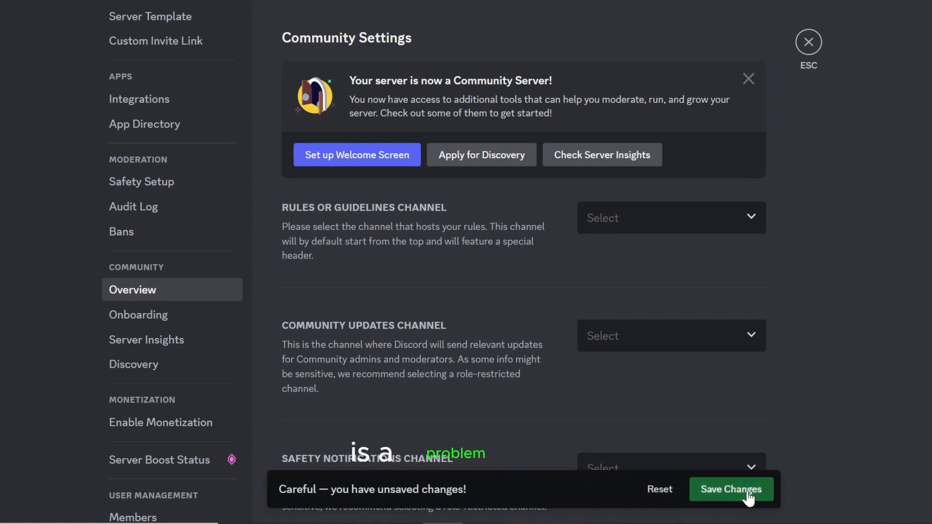
# Save the community changes and begin Onboarding setup, dismissing the safety tip
pyautogui.click(731, 489)
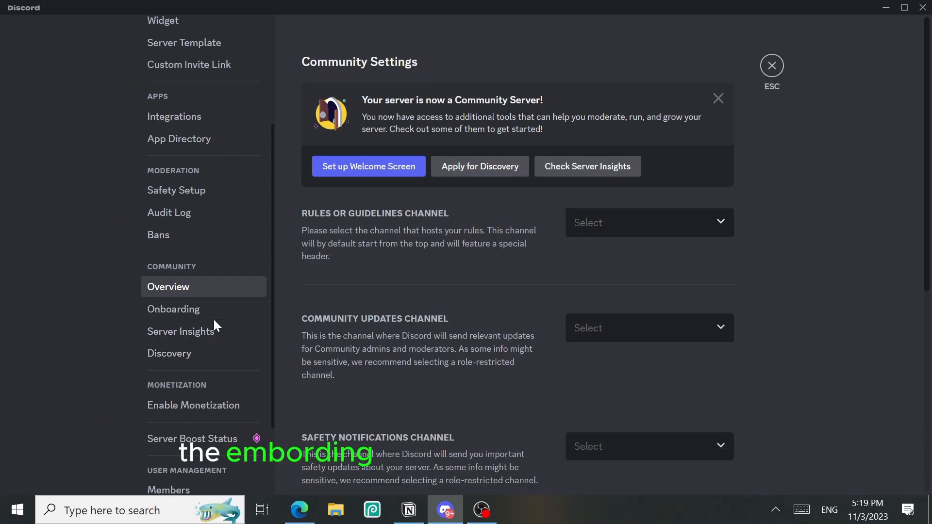
pyautogui.click(173, 309)
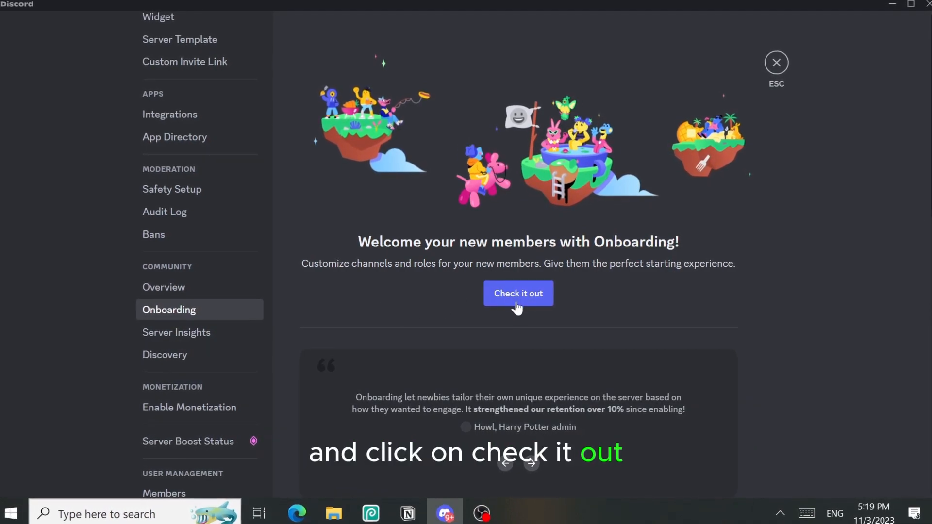
pyautogui.click(518, 293)
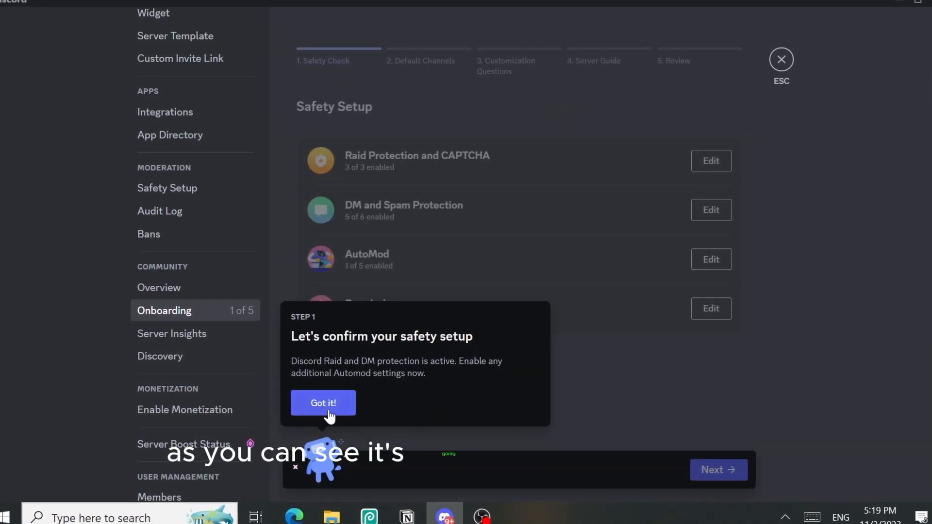
pyautogui.click(322, 403)
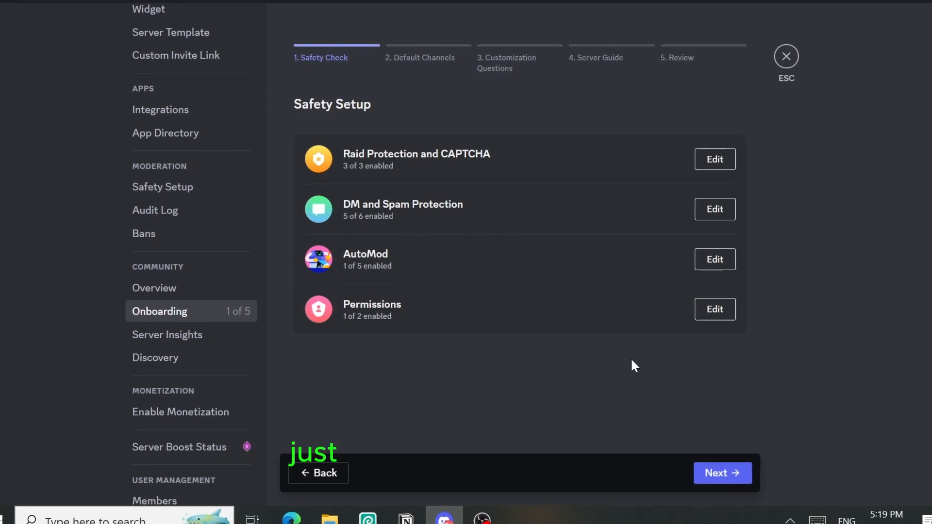
# Advance past the default channels and questions steps to the Review step
pyautogui.click(723, 473)
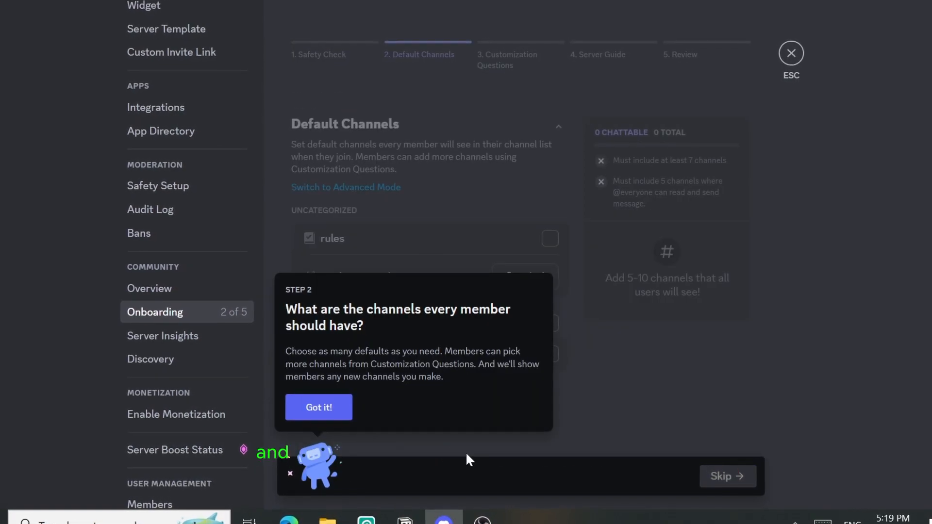
pyautogui.click(319, 407)
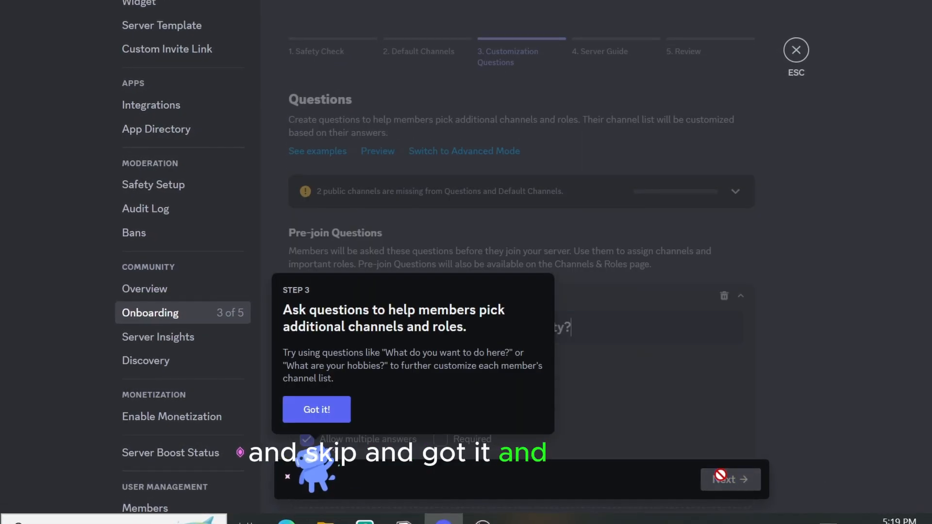
pyautogui.click(317, 408)
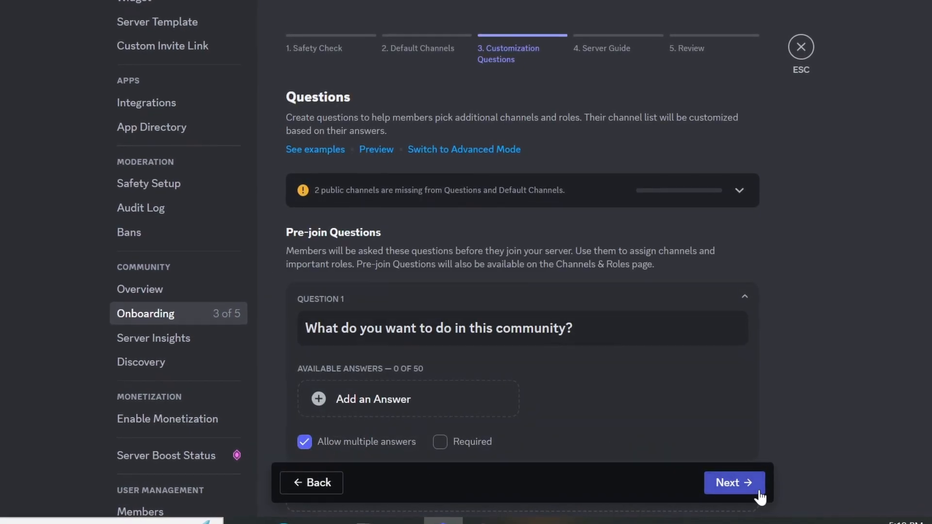
pyautogui.click(734, 483)
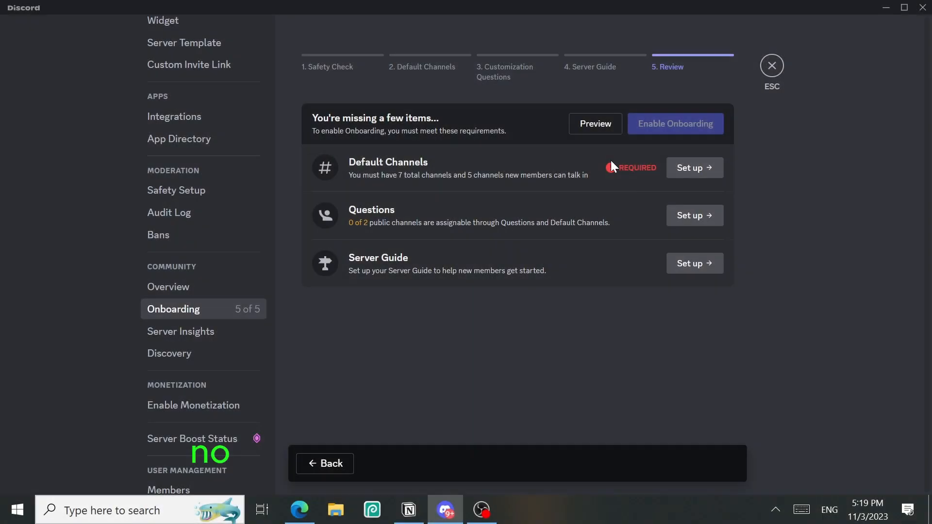
pyautogui.moveTo(359, 196)
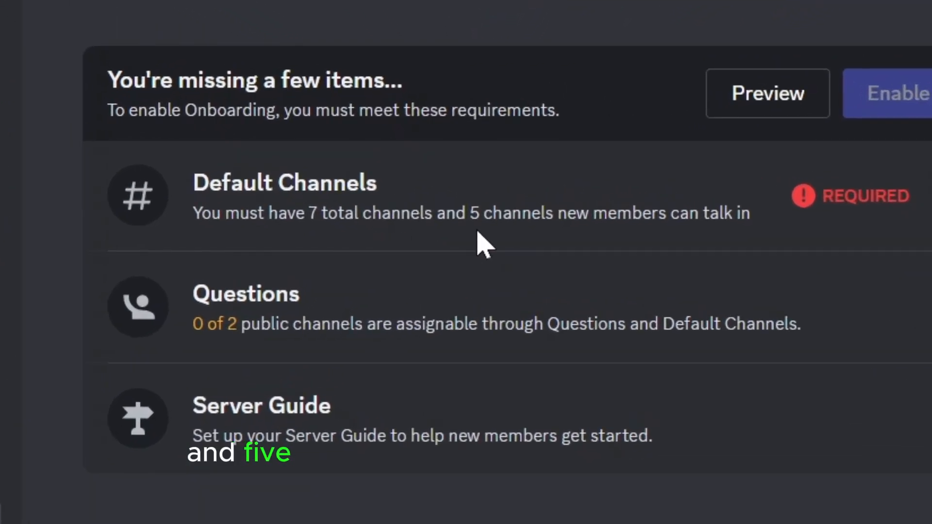
pyautogui.moveTo(605, 253)
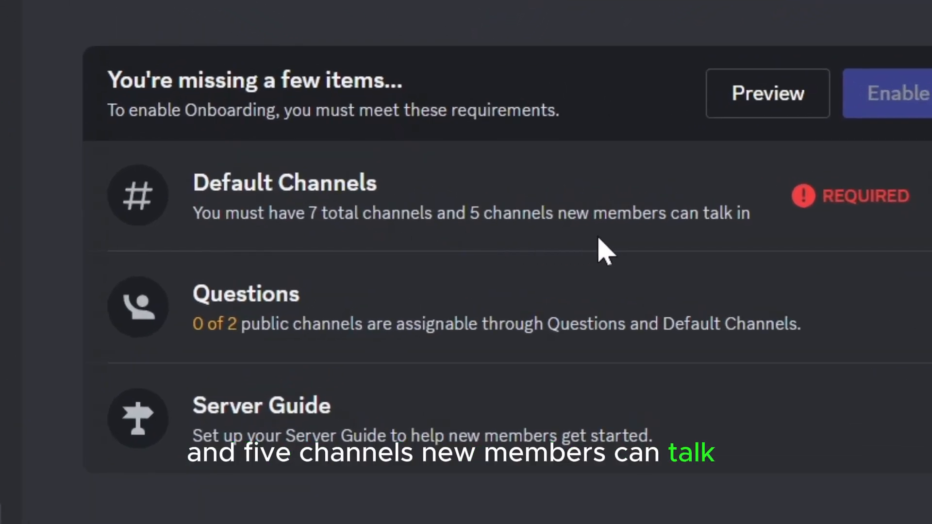
pyautogui.moveTo(648, 243)
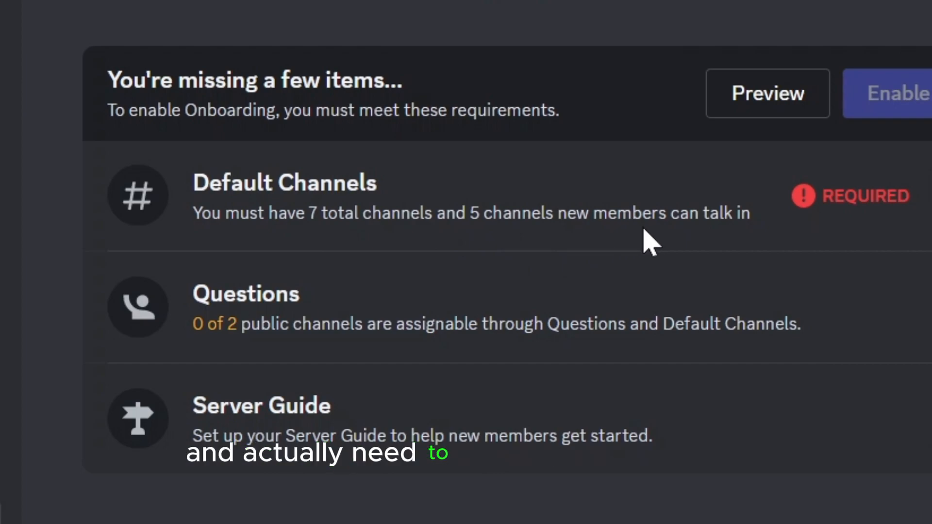
pyautogui.moveTo(648, 255)
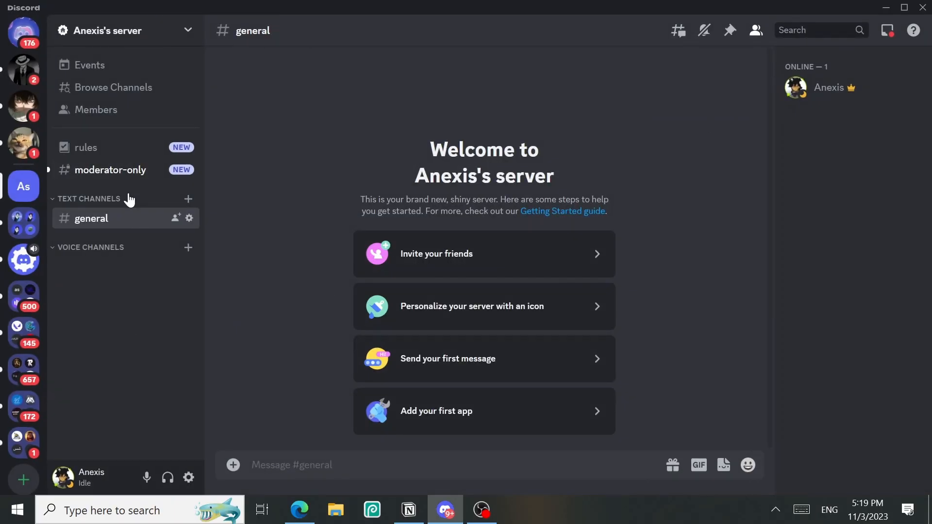
# Add chat, cmd, news and games text channels plus voice 1 and voice-2 channels
pyautogui.click(90, 307)
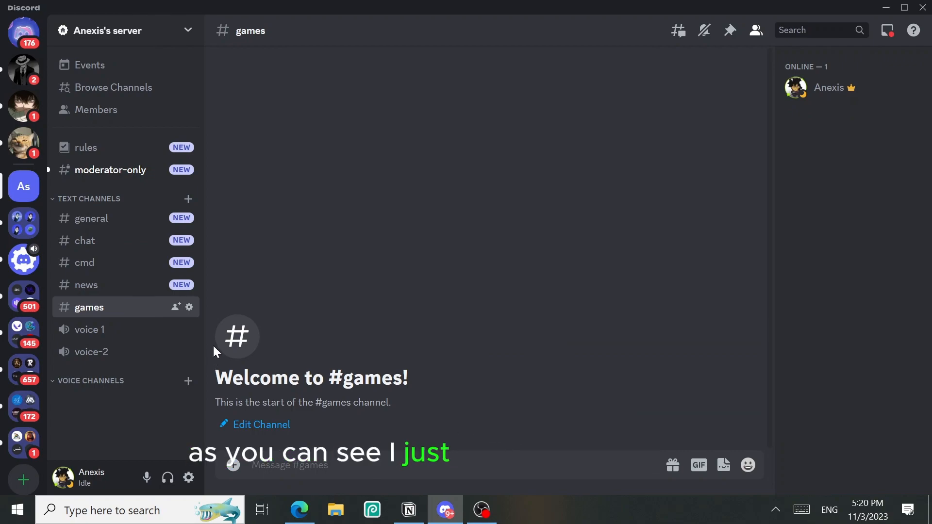
pyautogui.moveTo(113, 351)
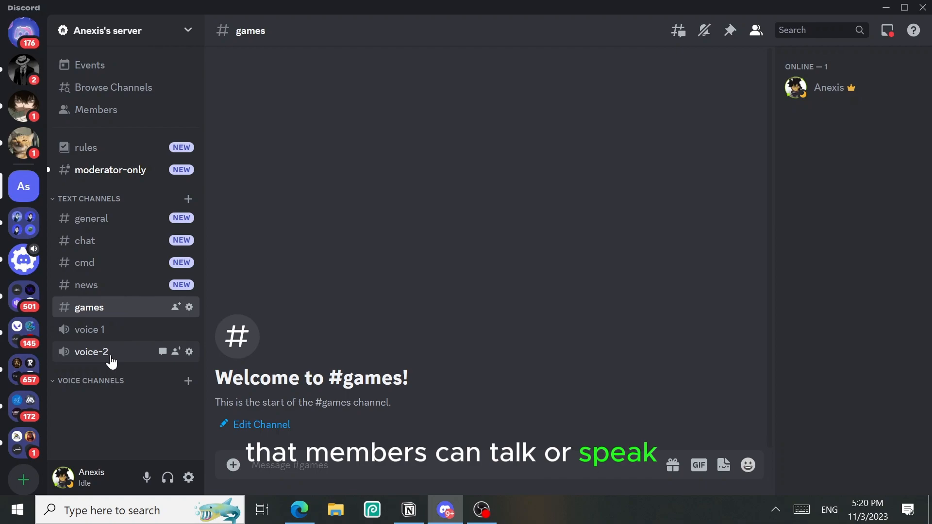
pyautogui.moveTo(48, 453)
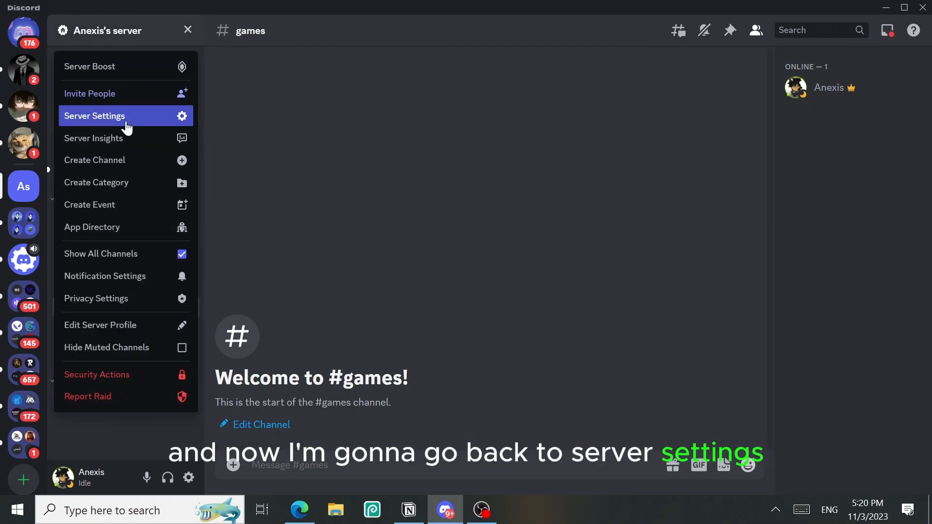
# Name the first new role games in Server Settings > Roles
pyautogui.click(95, 116)
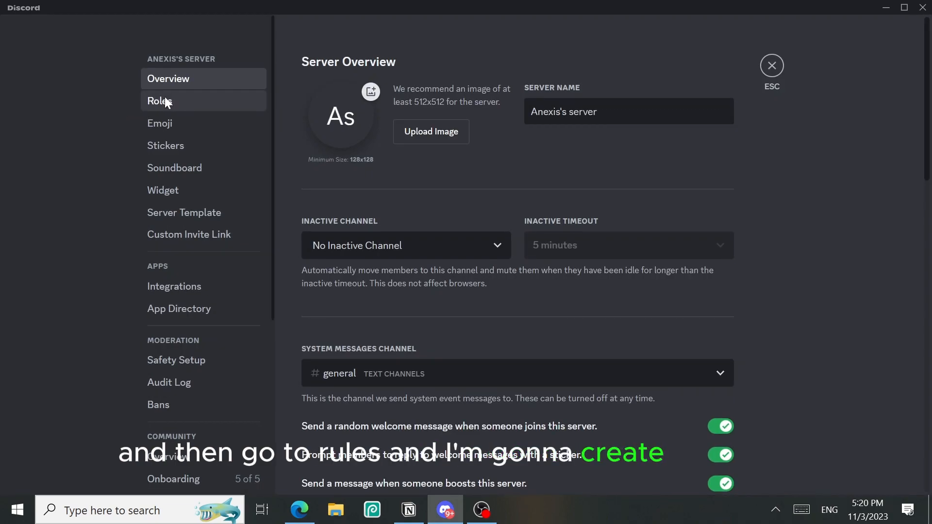
pyautogui.click(157, 100)
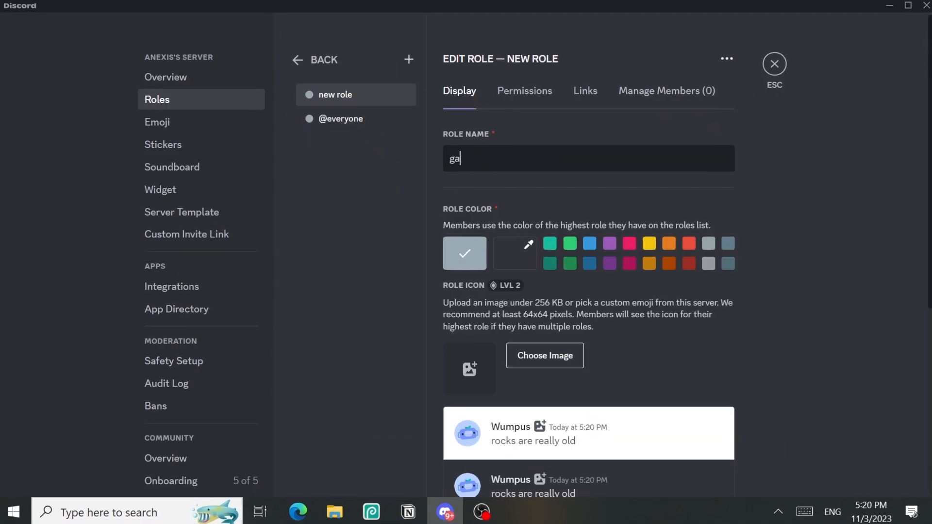
pyautogui.write('mes')
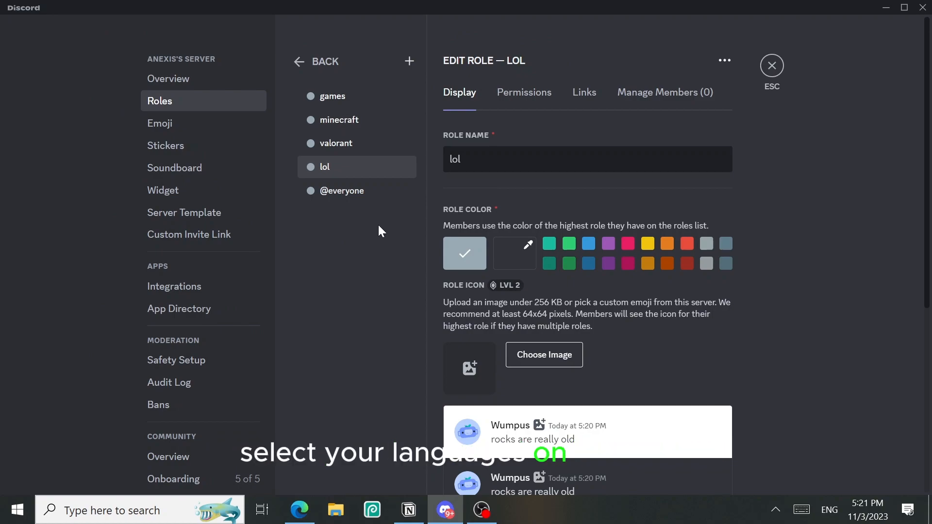
pyautogui.moveTo(409, 61)
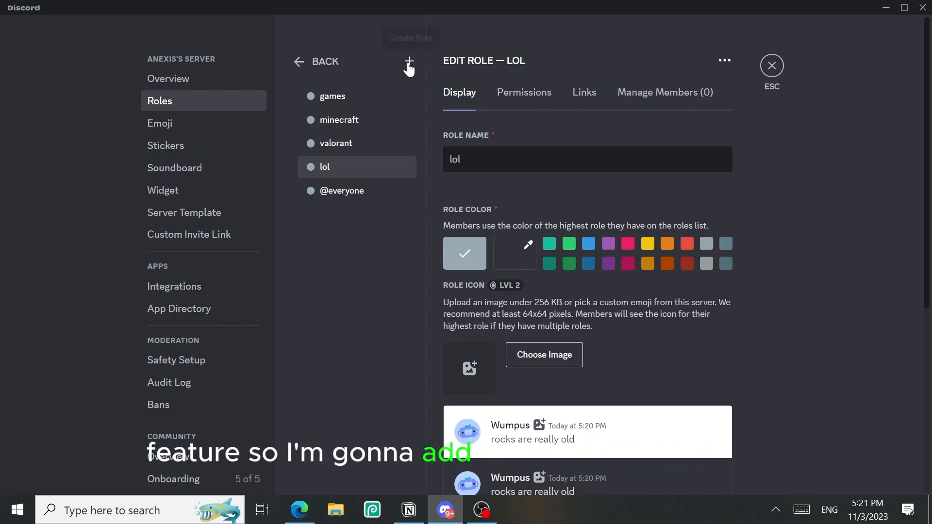
pyautogui.moveTo(409, 65)
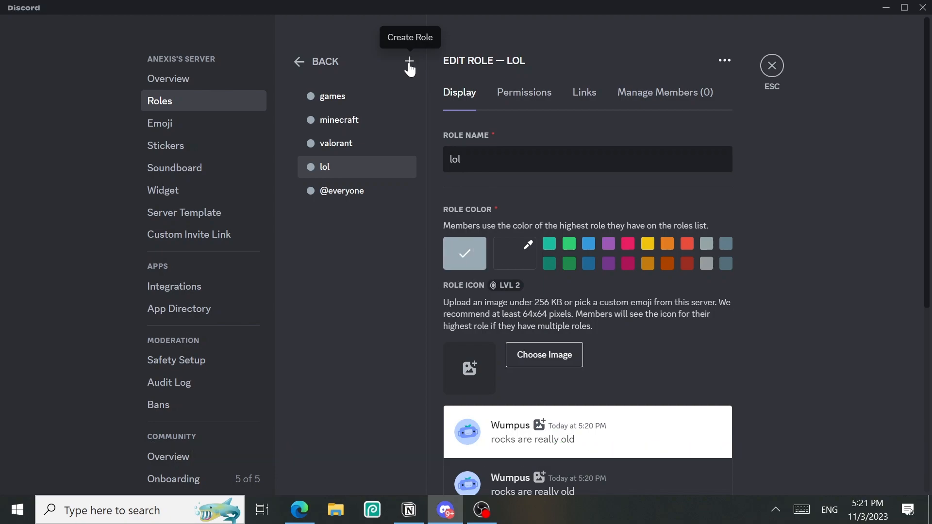
# Create the remaining roles through french, arabic and english
pyautogui.click(409, 62)
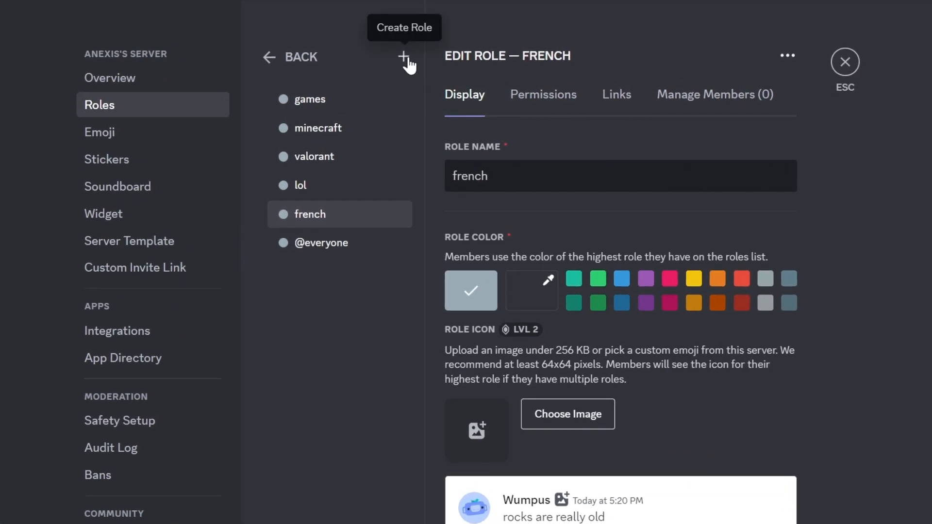
pyautogui.click(406, 58)
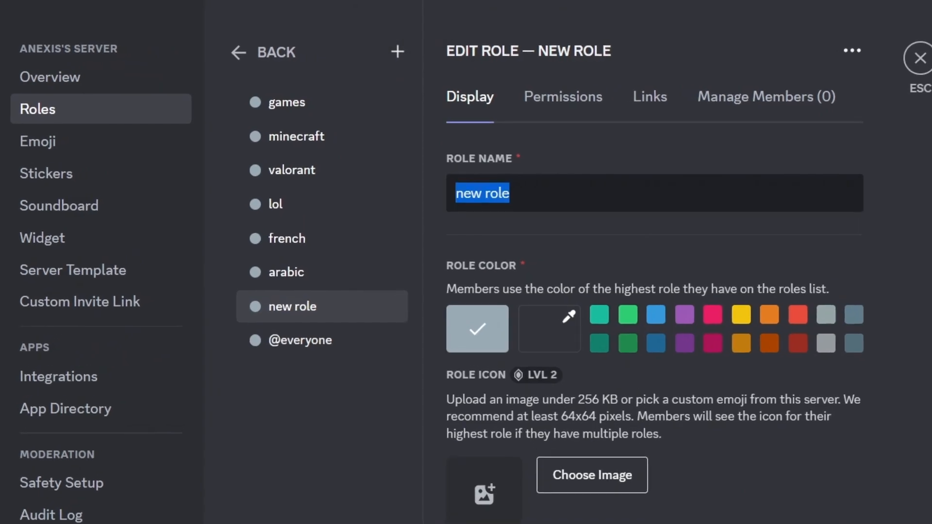
pyautogui.write('english')
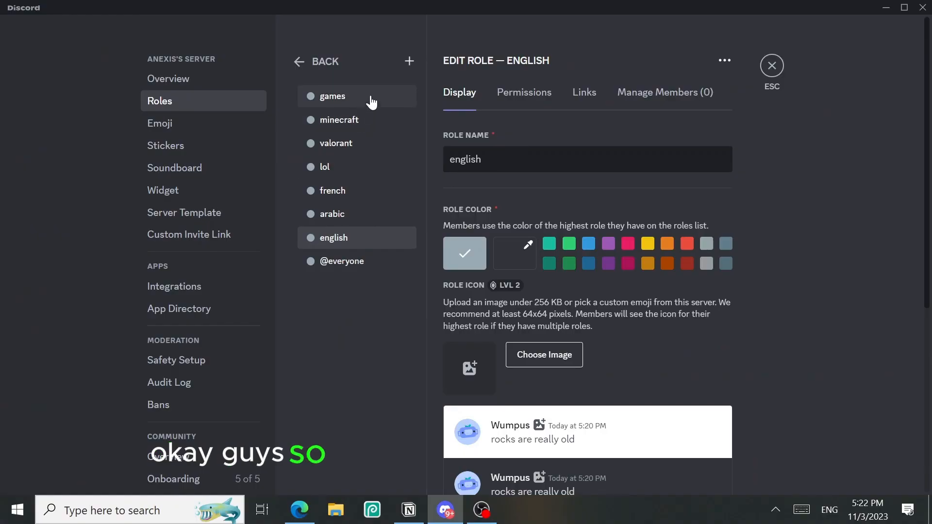
pyautogui.moveTo(380, 209)
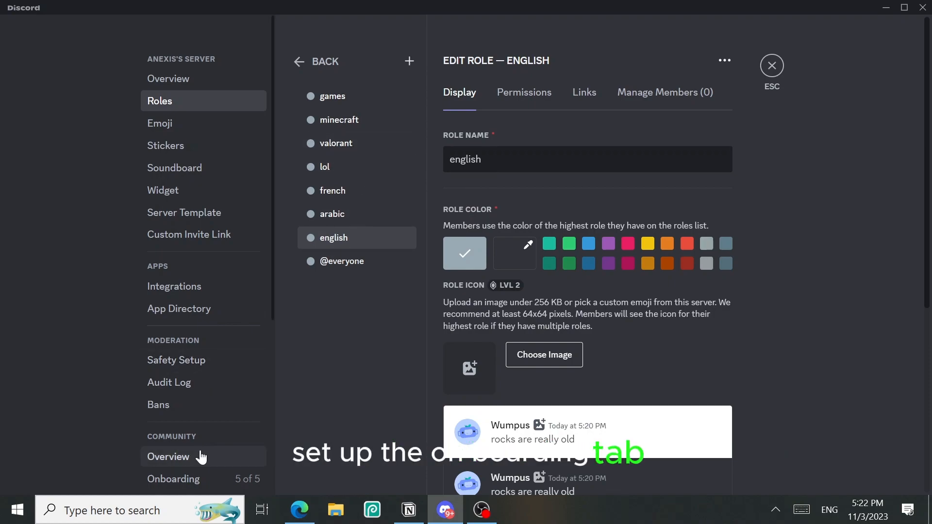
# Mark the existing text channels as onboarding default channels
pyautogui.click(173, 479)
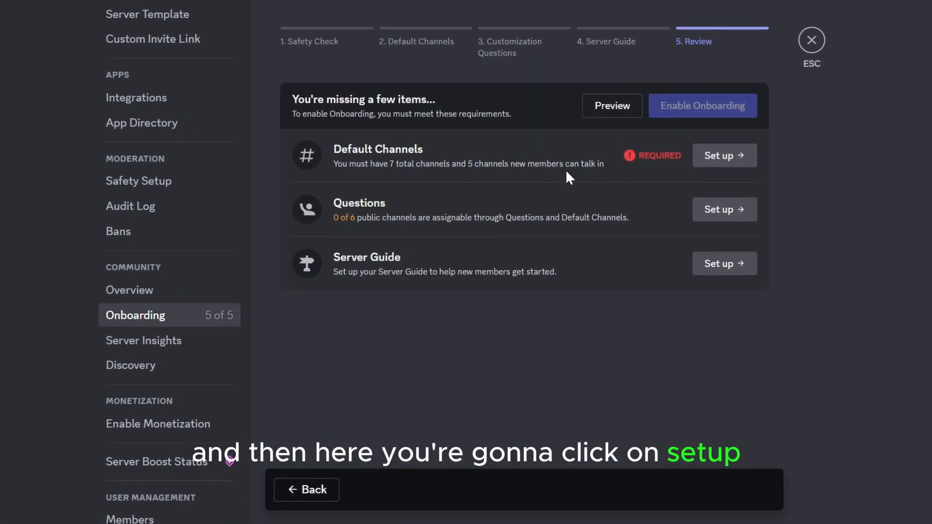
pyautogui.click(725, 155)
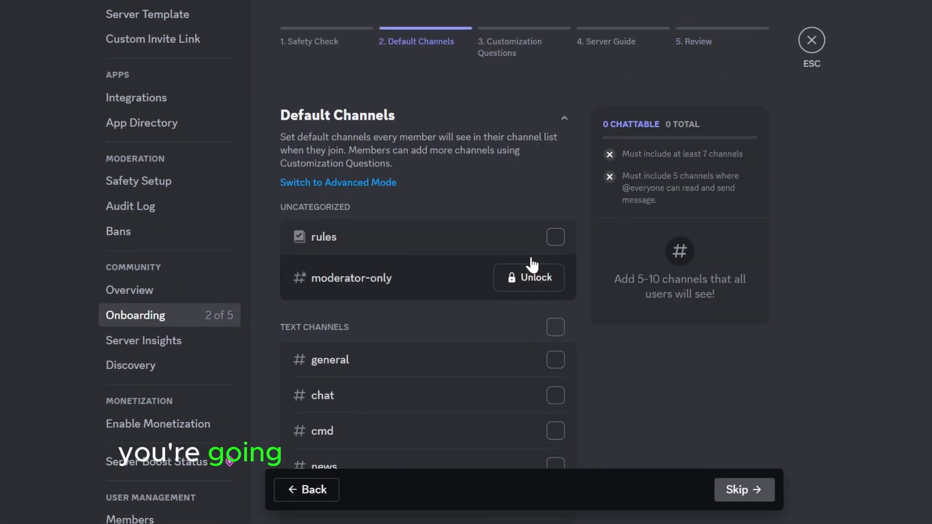
pyautogui.scroll(-3)
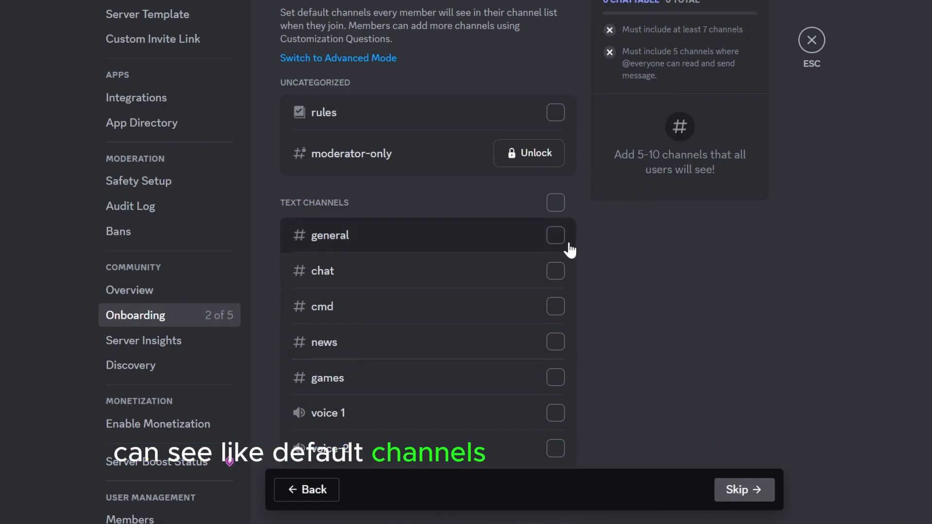
pyautogui.click(555, 203)
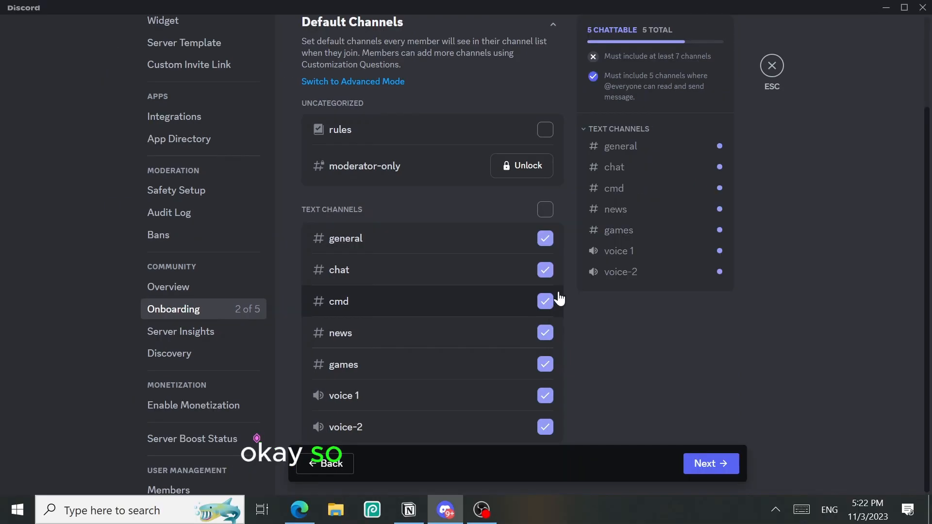
pyautogui.moveTo(366, 336)
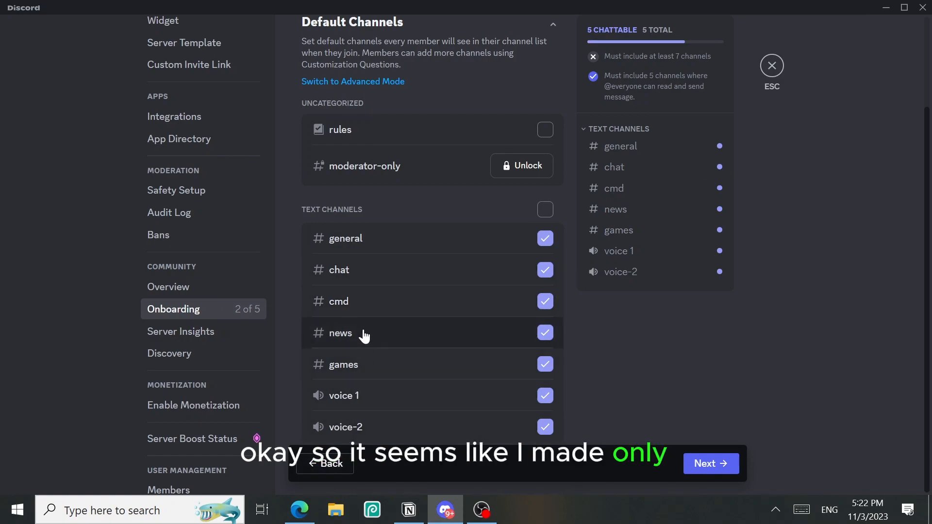
pyautogui.moveTo(585, 302)
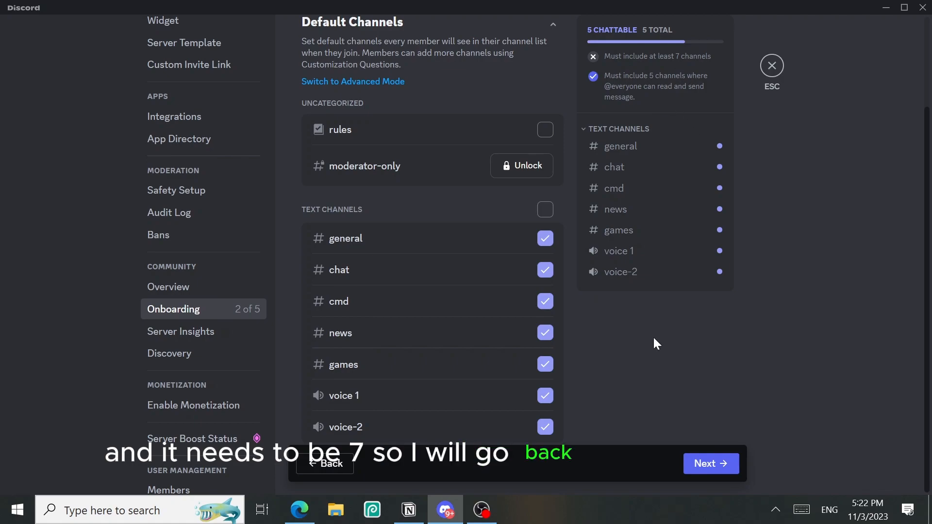
# Create an anime text channel and add it to the default channels, reaching 7 chattable
pyautogui.click(771, 65)
pyautogui.write('anime')
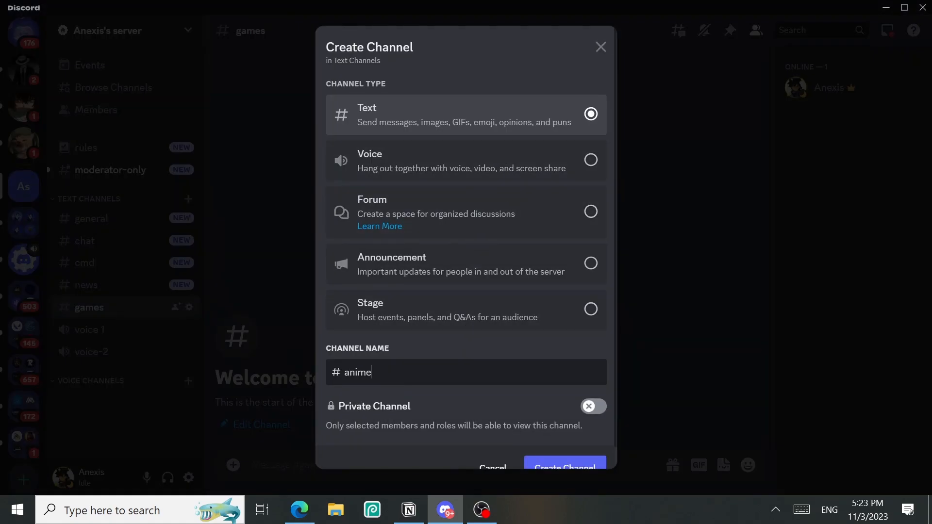
pyautogui.click(563, 465)
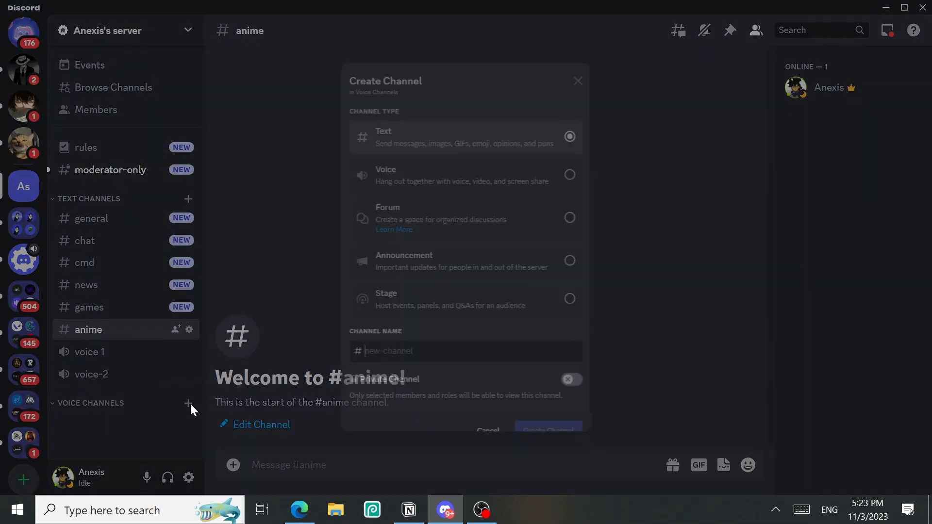
pyautogui.click(174, 479)
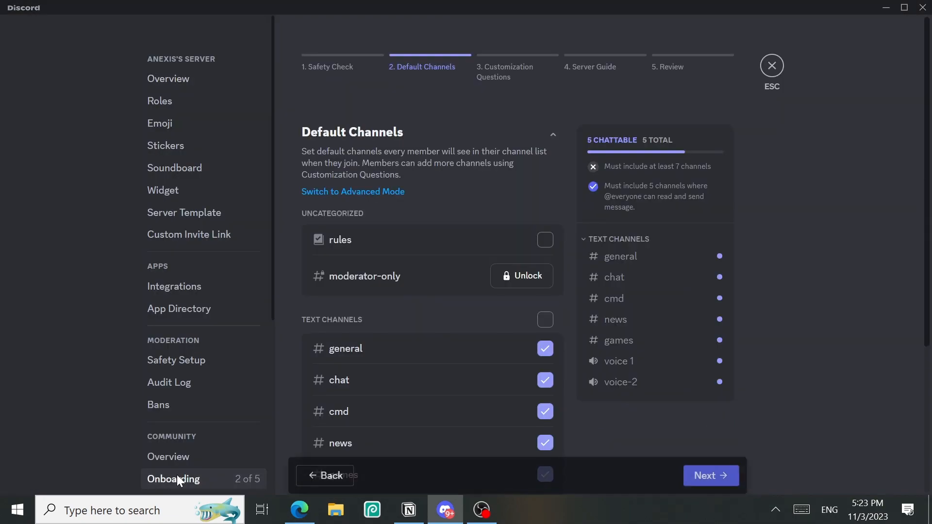
pyautogui.scroll(-3)
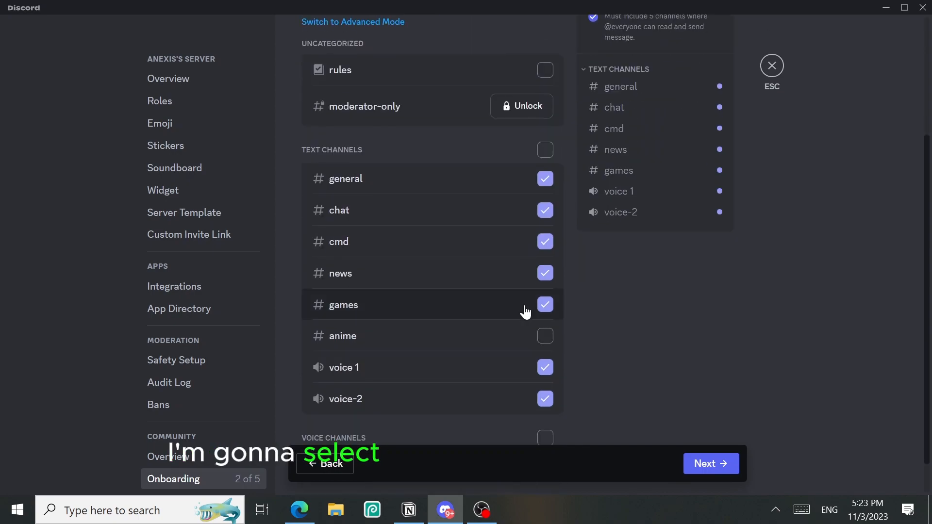
pyautogui.click(545, 336)
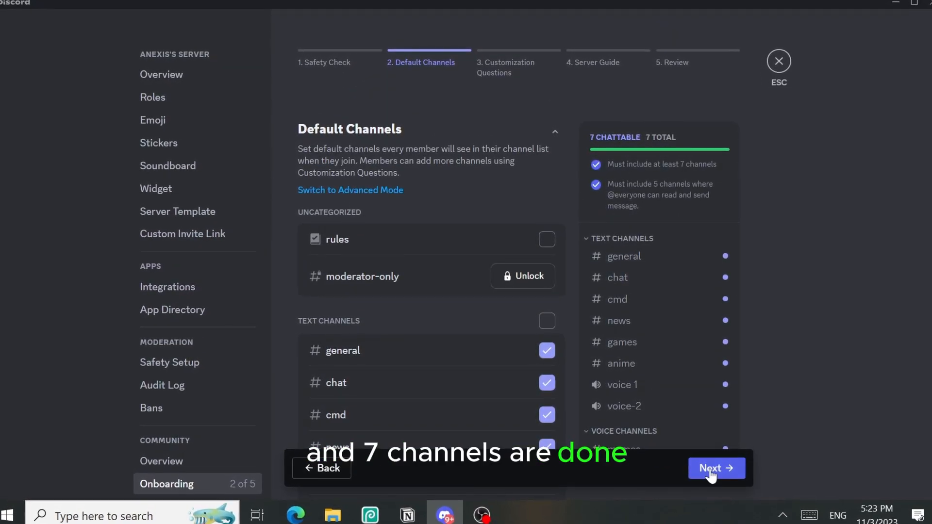
# Retitle Question 1 to "Select your games" and start adding an answer
pyautogui.click(716, 468)
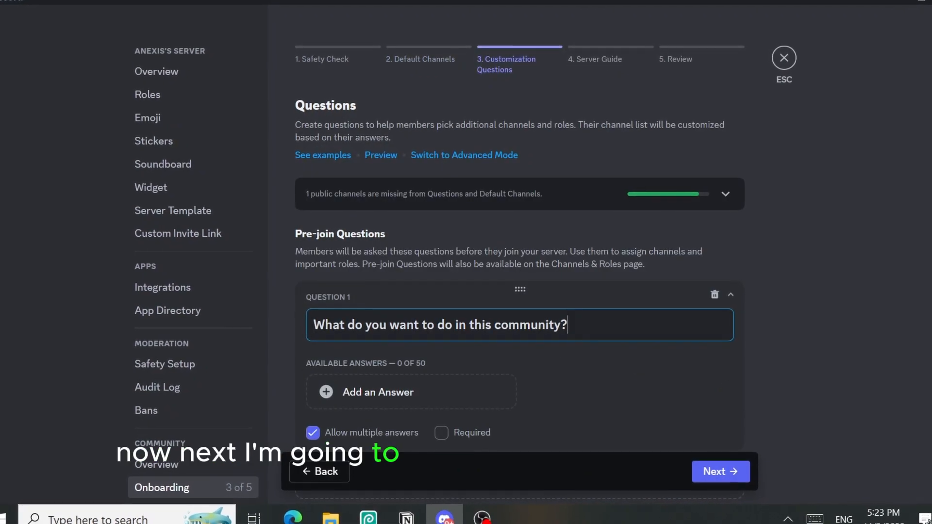
pyautogui.tripleClick(438, 327)
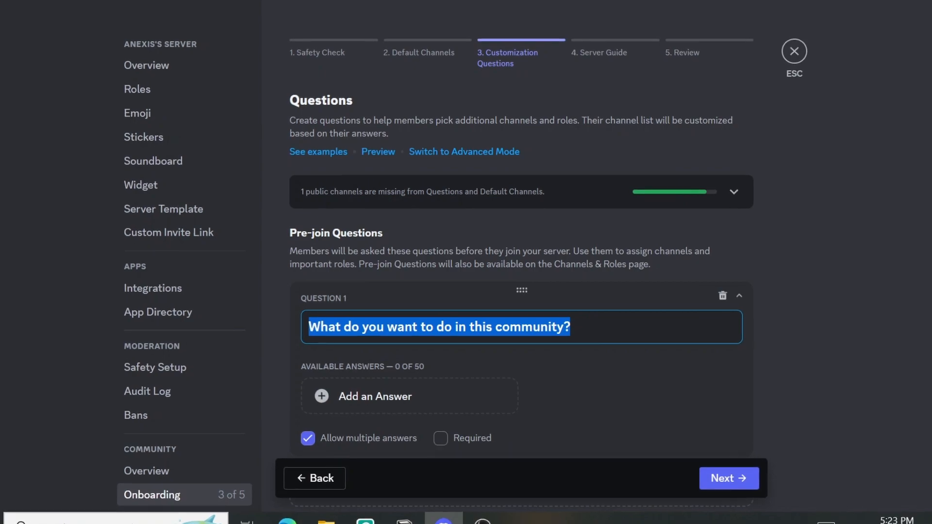
pyautogui.write('Select you')
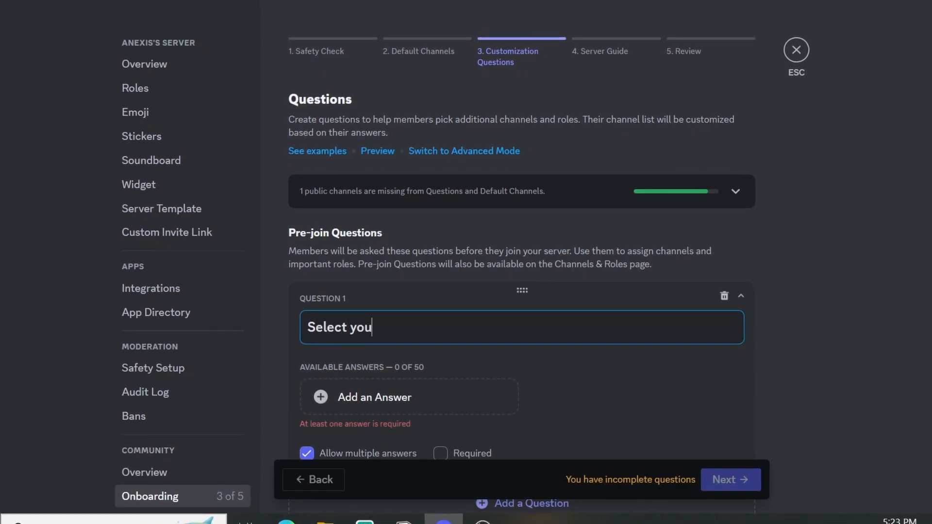
pyautogui.write('r games')
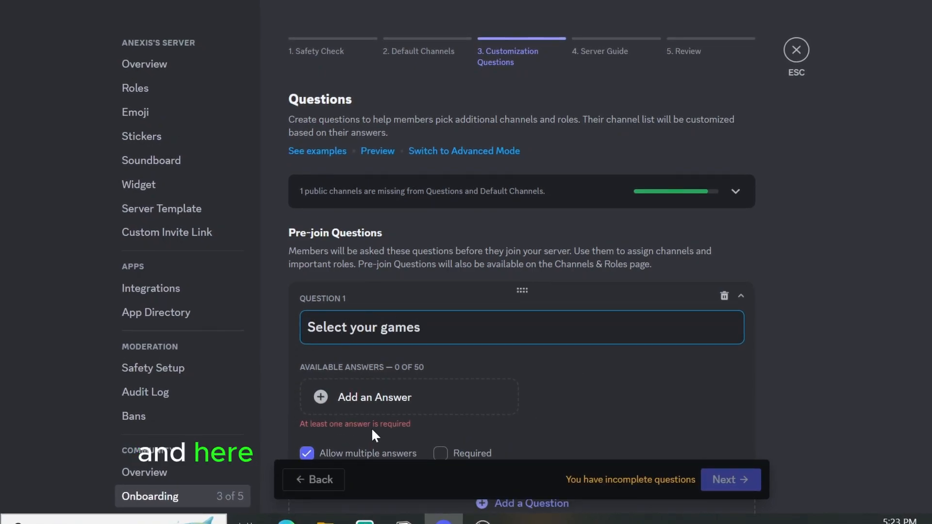
pyautogui.click(375, 397)
pyautogui.write('League of Len')
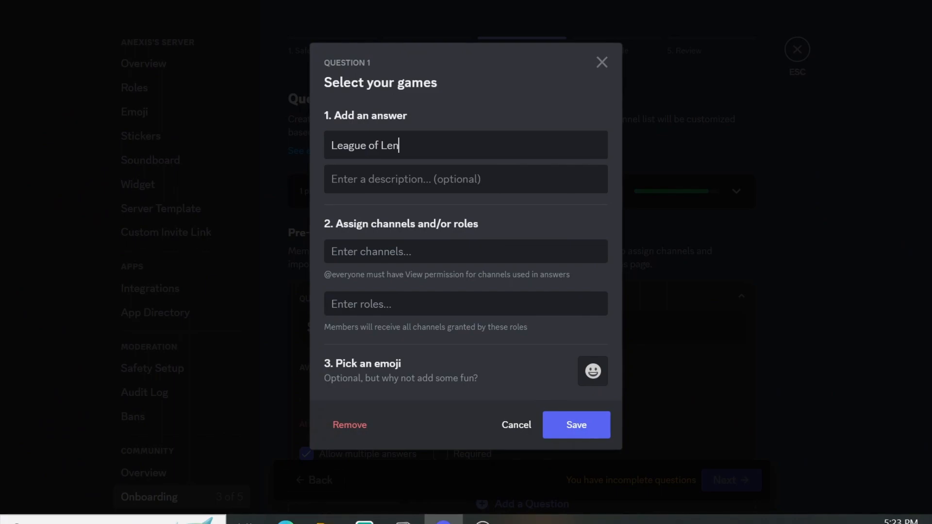
pyautogui.write('gends')
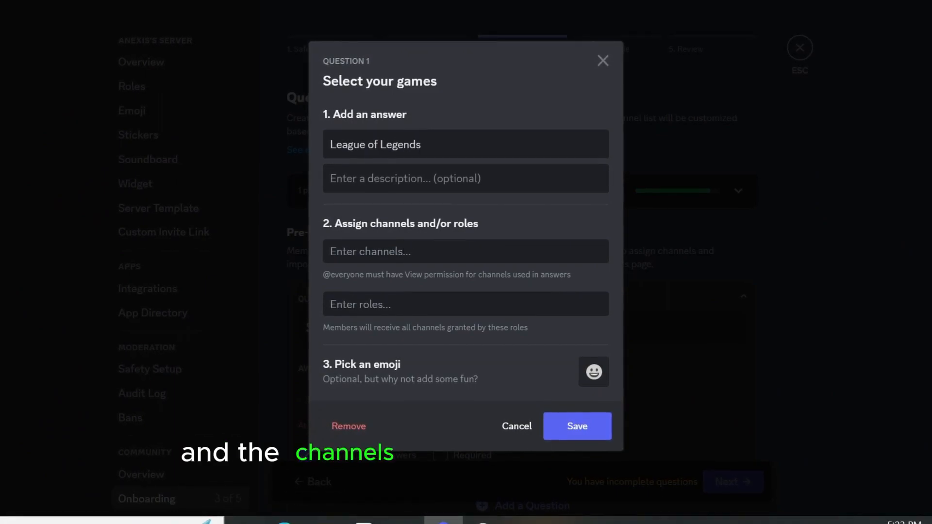
pyautogui.click(465, 250)
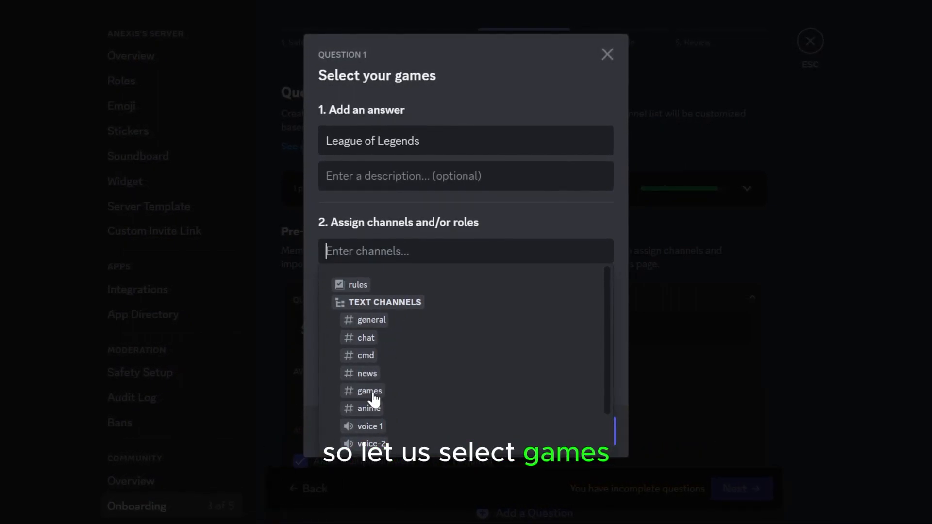
pyautogui.click(370, 391)
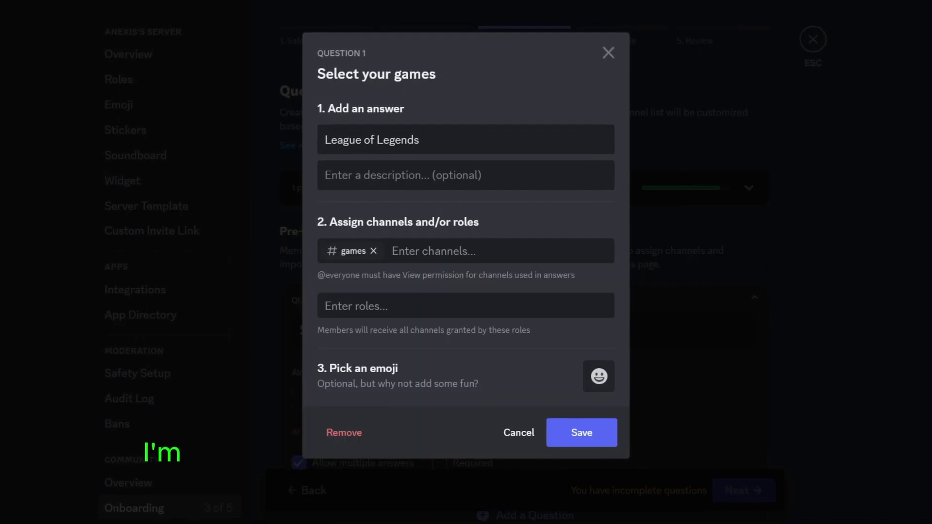
pyautogui.click(465, 306)
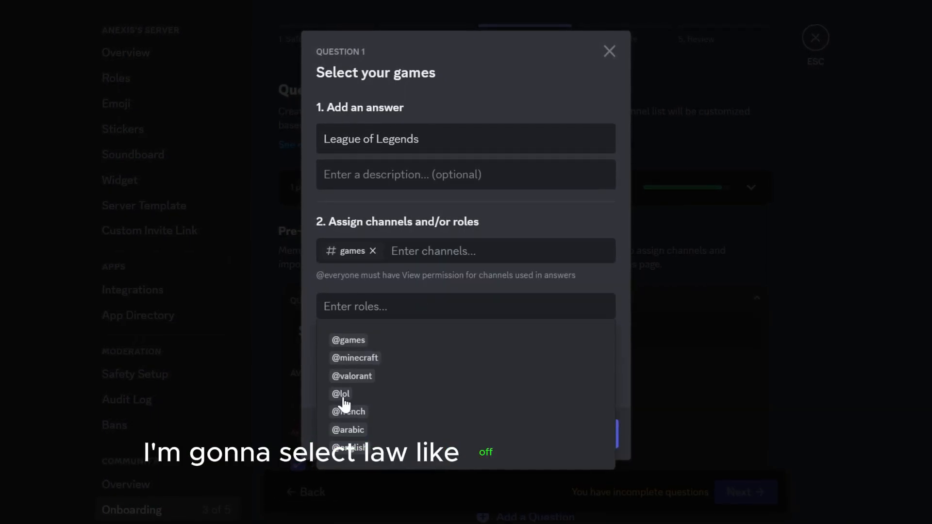
pyautogui.click(341, 393)
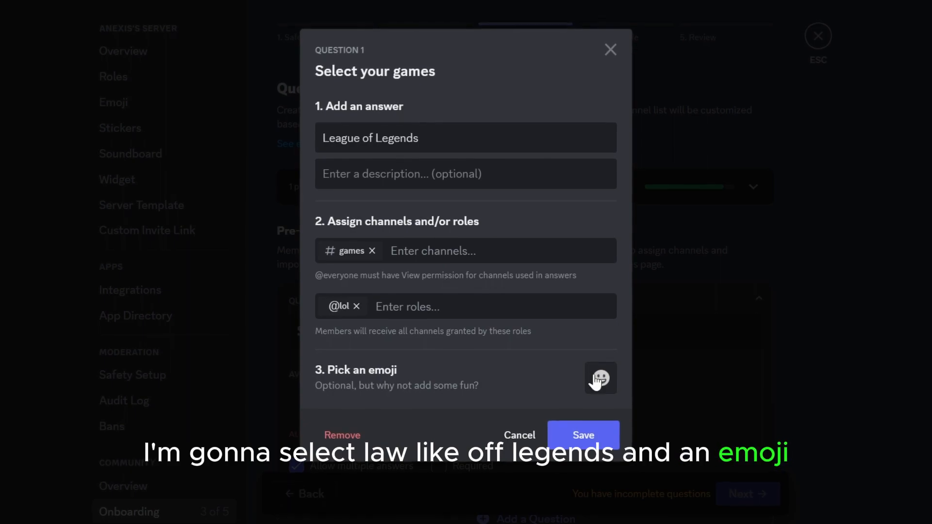
# Search 'gam' for an emoji, pick one and save the League of Legends answer
pyautogui.click(600, 378)
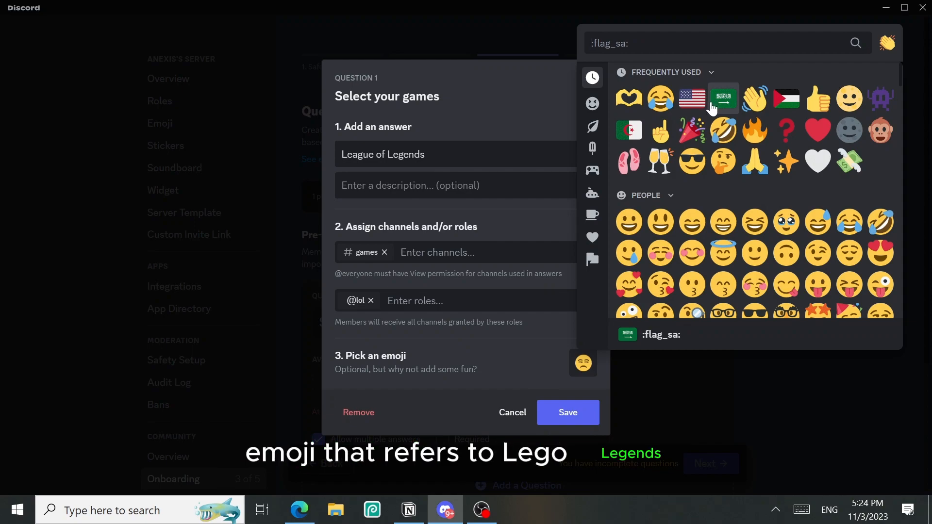
pyautogui.moveTo(691, 97)
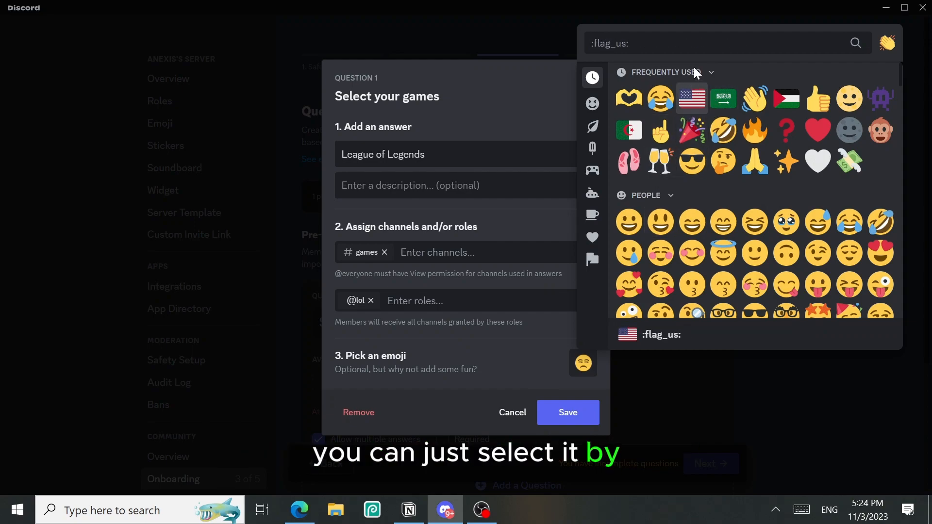
pyautogui.write('leag')
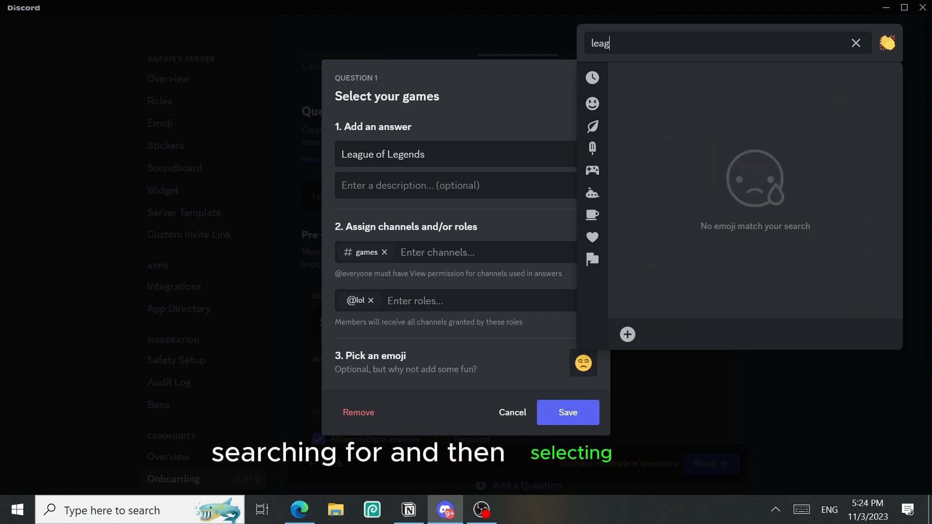
pyautogui.click(855, 42)
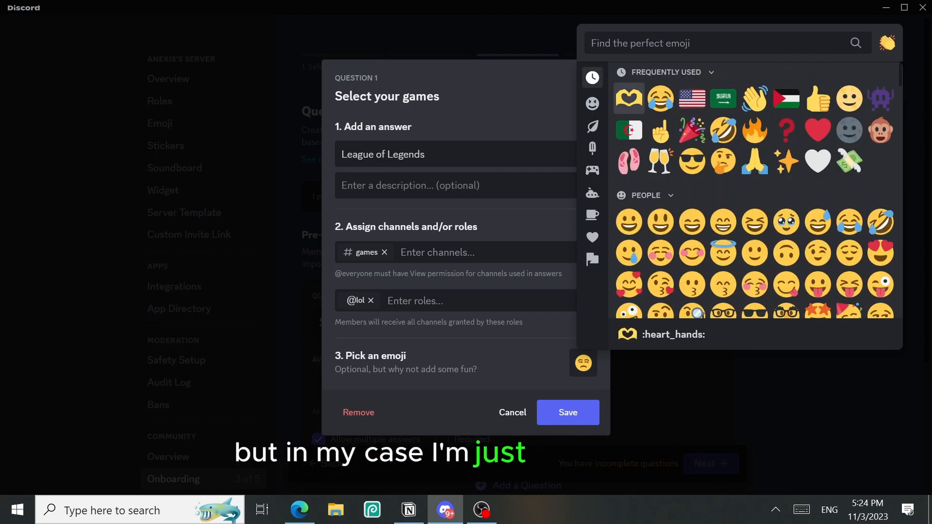
pyautogui.write('gam')
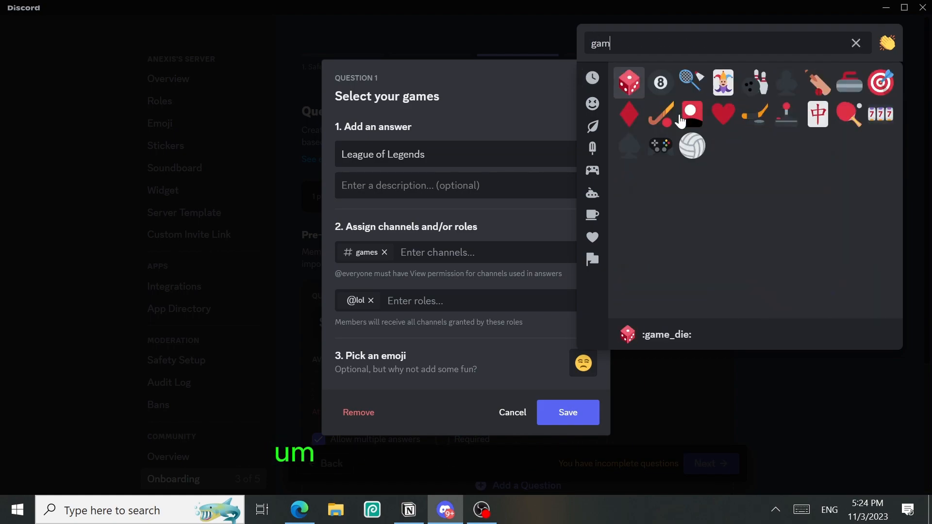
pyautogui.moveTo(755, 82)
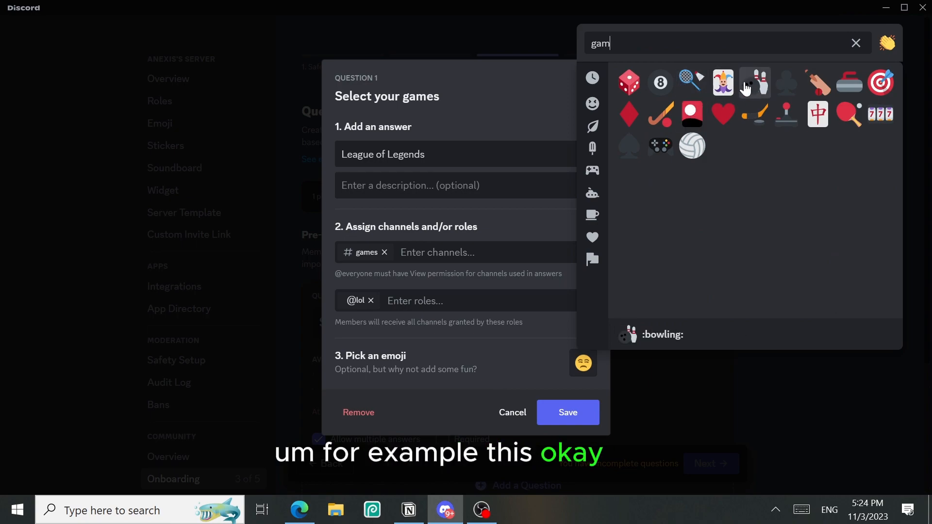
pyautogui.click(566, 412)
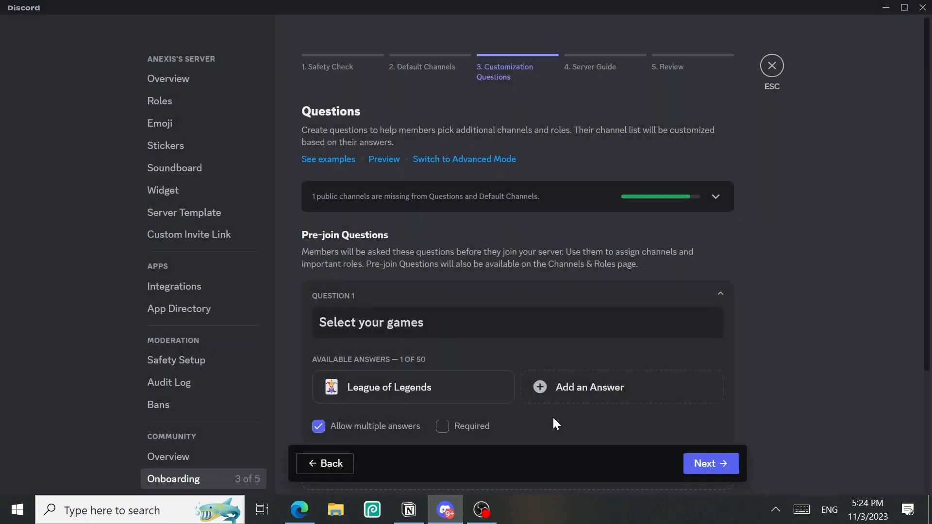
pyautogui.click(590, 387)
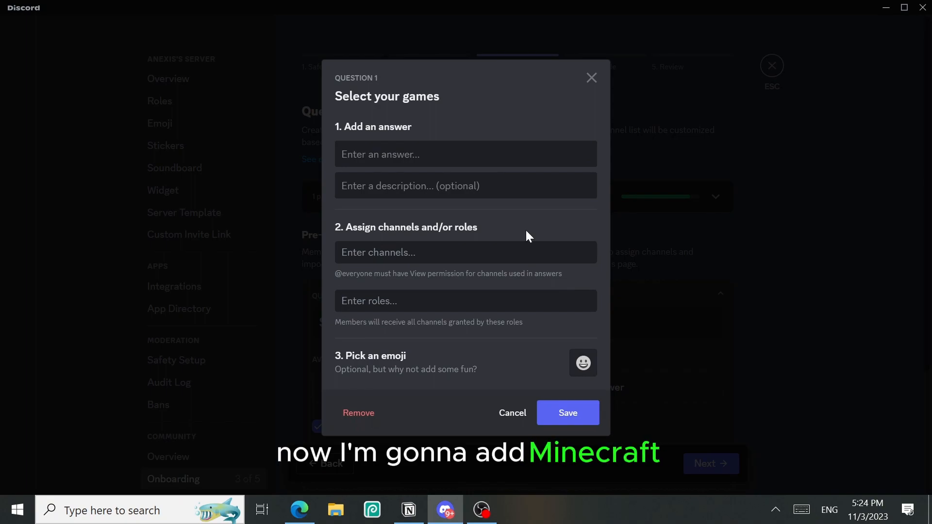
pyautogui.write('Minec')
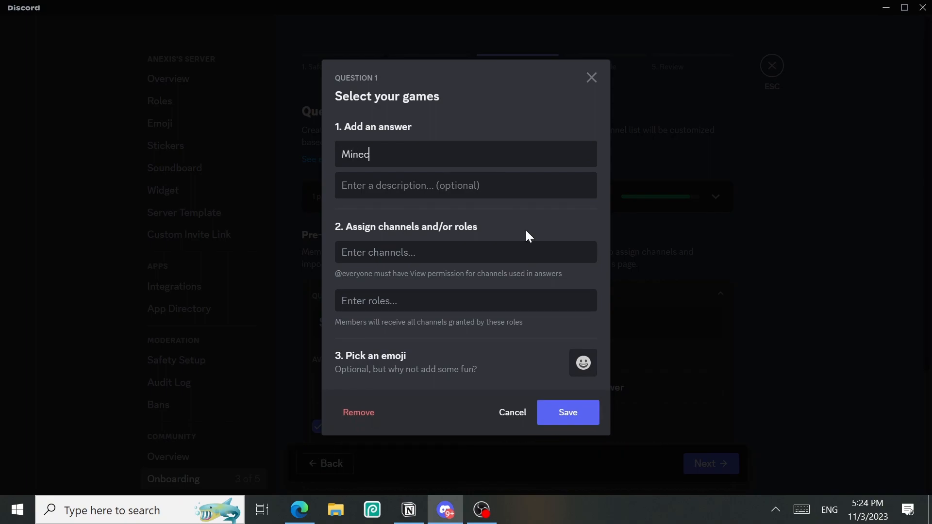
pyautogui.click(465, 253)
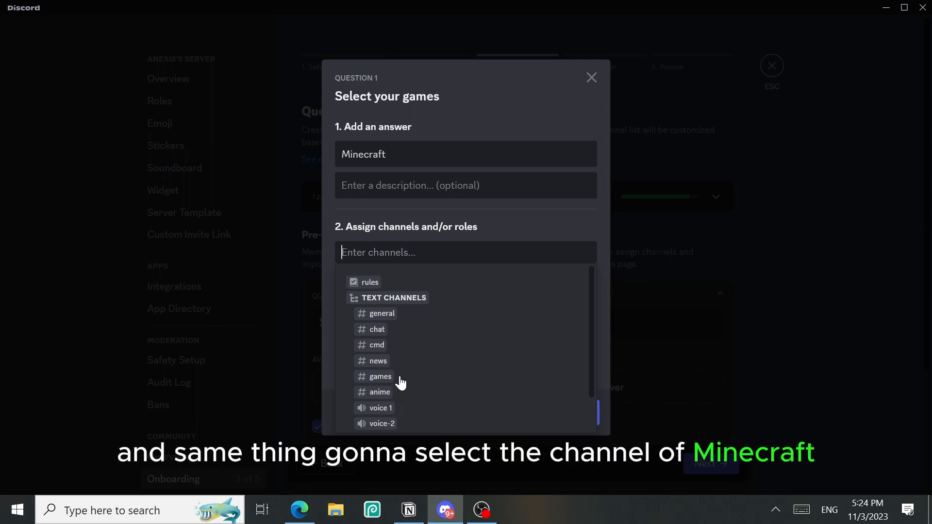
pyautogui.moveTo(375, 396)
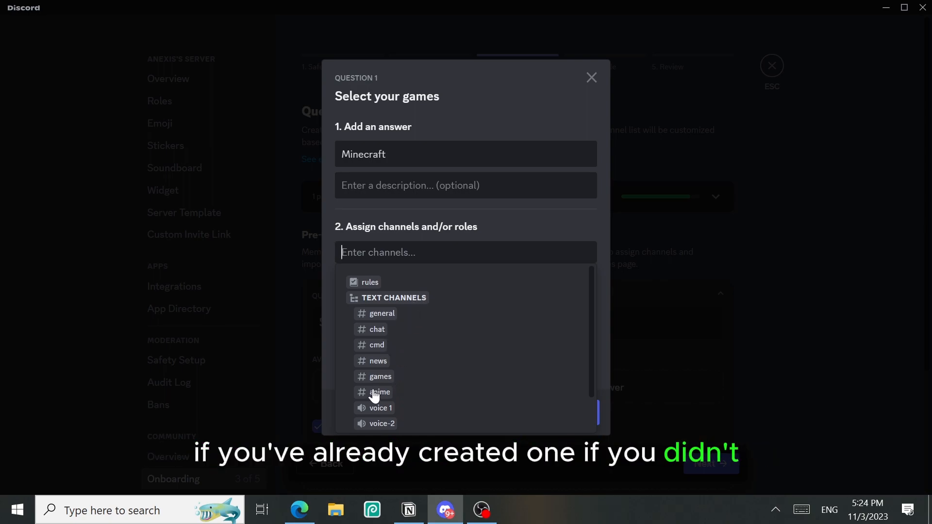
pyautogui.click(380, 377)
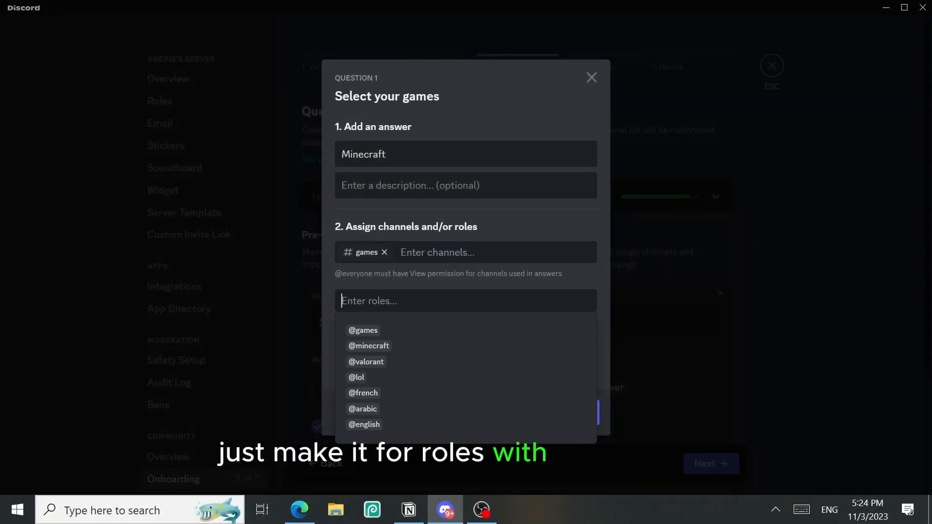
pyautogui.moveTo(384, 366)
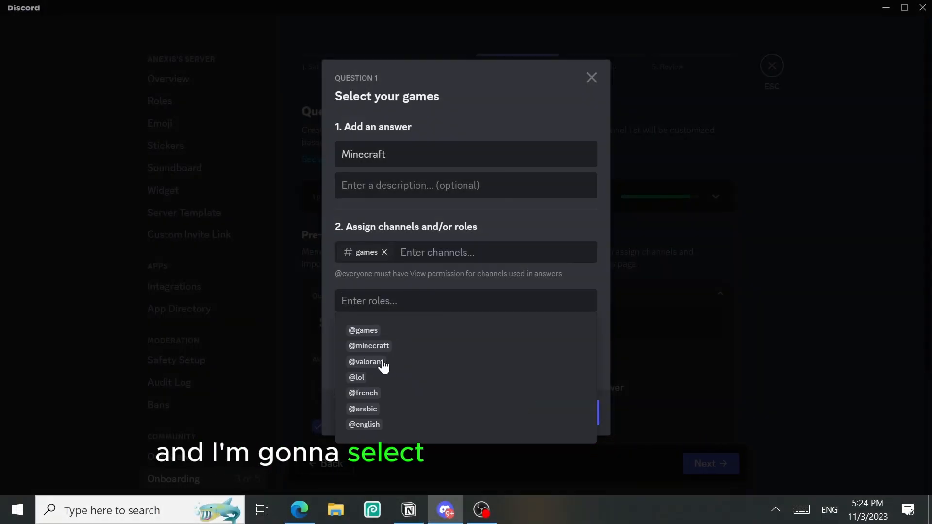
pyautogui.click(369, 346)
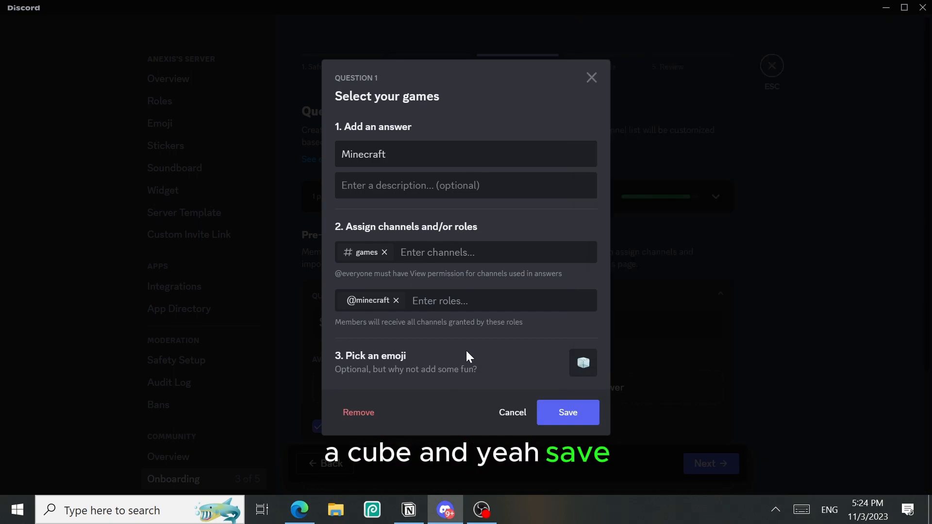
pyautogui.click(566, 413)
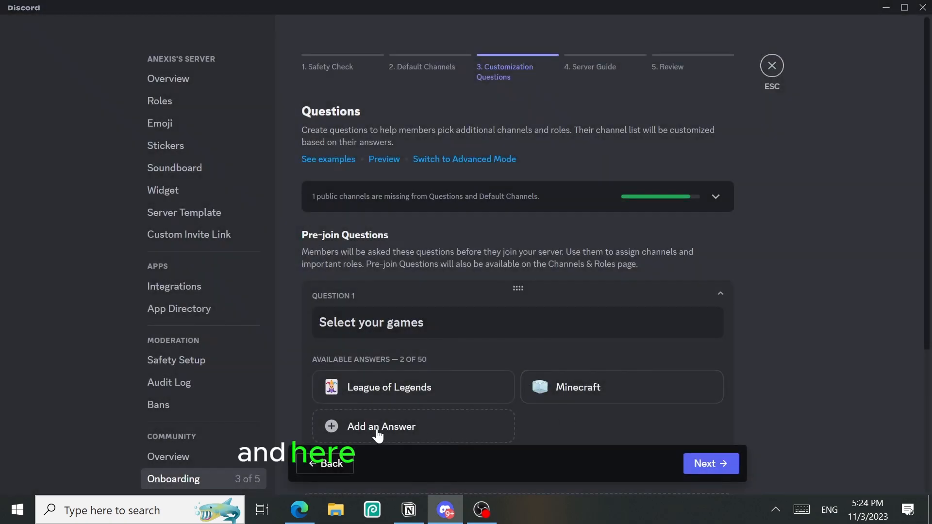
pyautogui.click(380, 426)
pyautogui.write('Valorant')
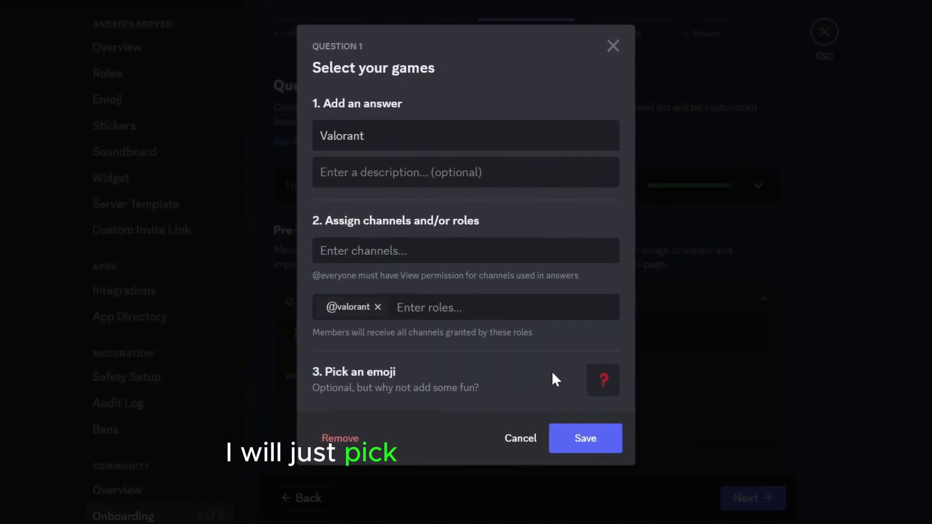
pyautogui.click(583, 438)
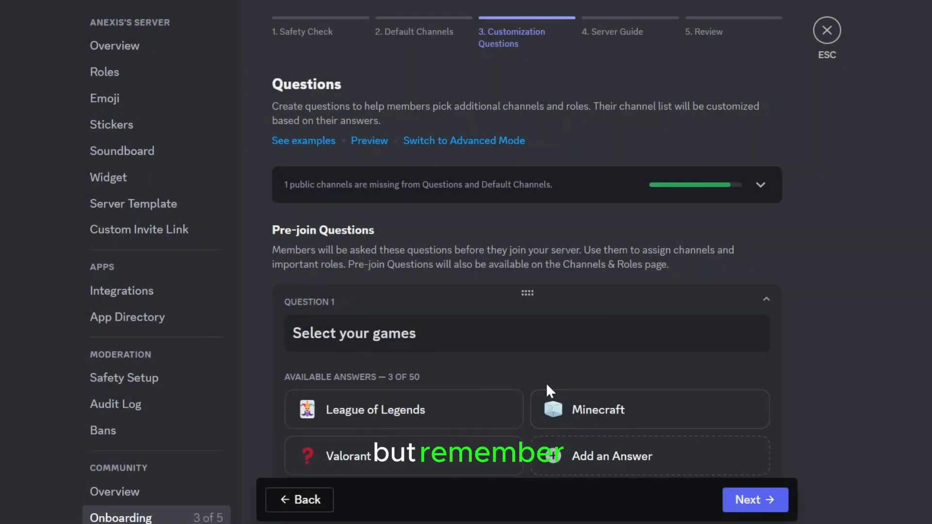
# Add a second onboarding question reading "What's your language?"
pyautogui.scroll(-3)
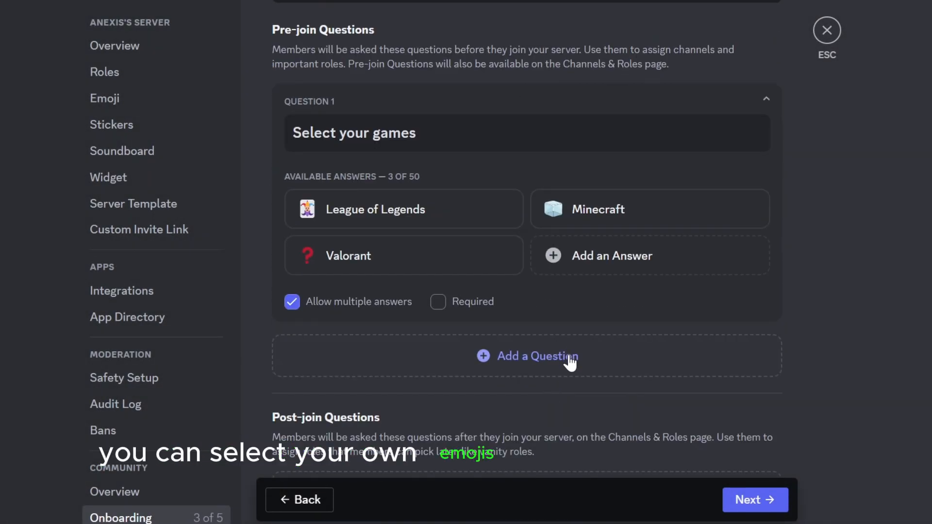
pyautogui.click(526, 357)
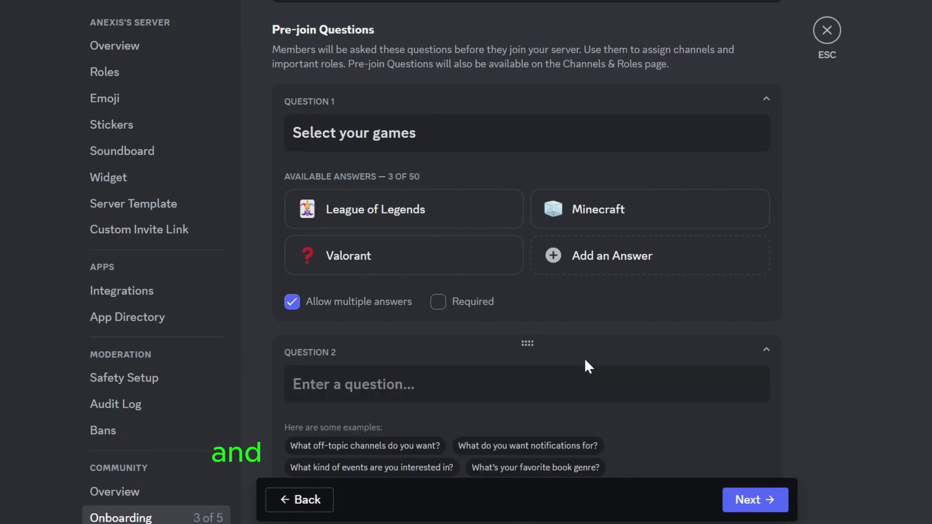
pyautogui.scroll(-3)
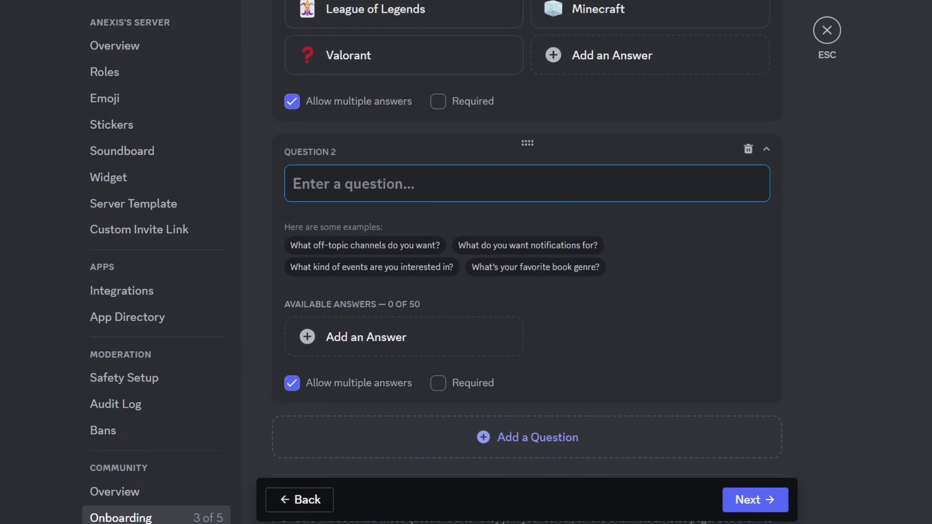
pyautogui.click(754, 500)
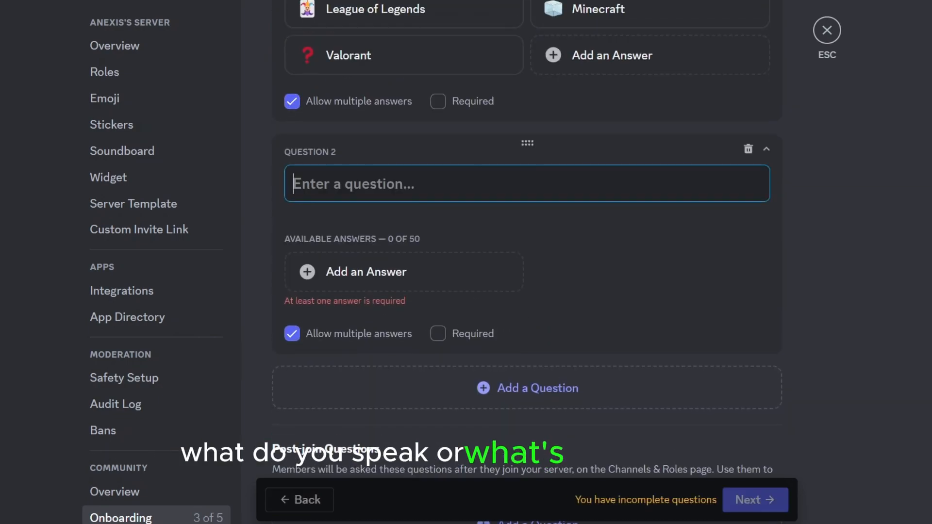
pyautogui.write("What's your")
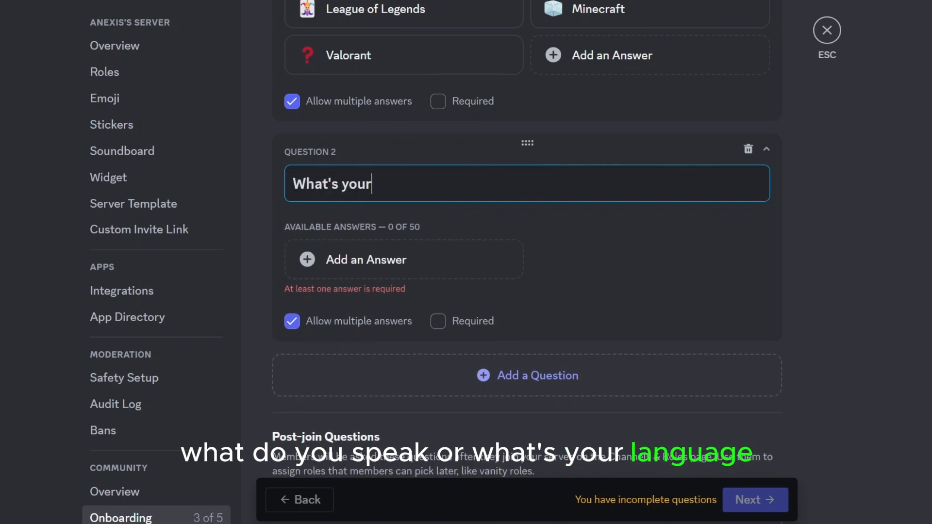
pyautogui.write('language?')
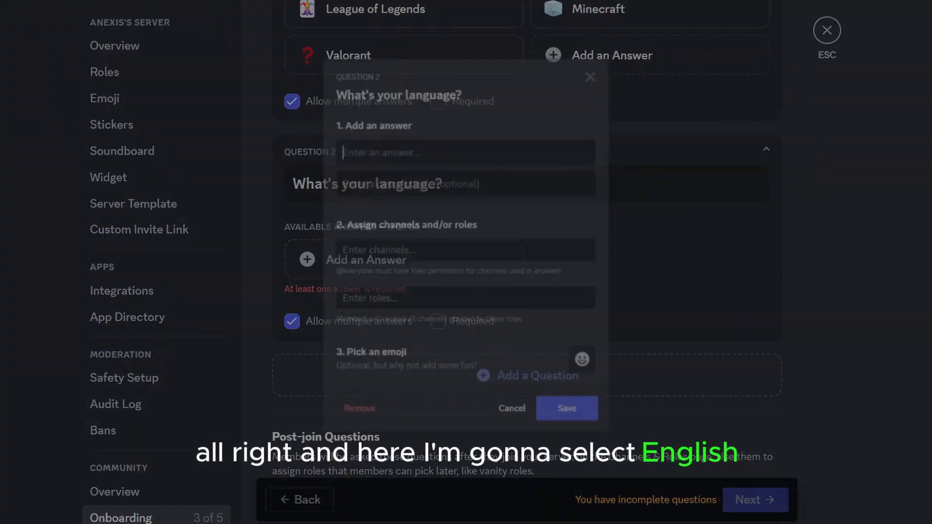
pyautogui.write('English')
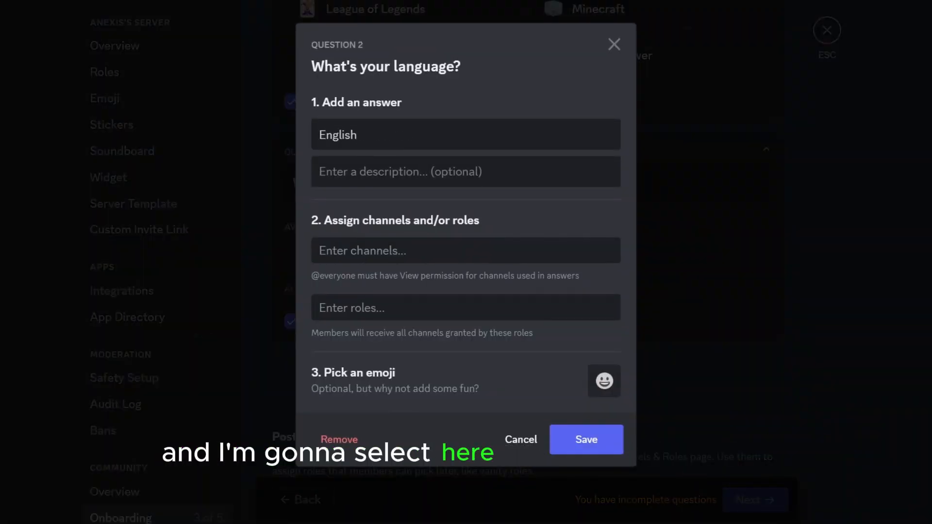
pyautogui.click(465, 251)
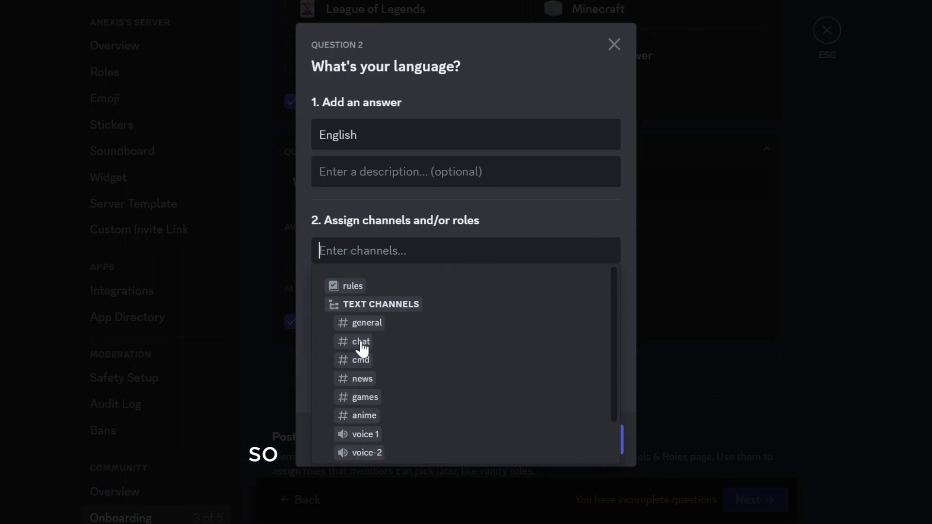
pyautogui.click(361, 341)
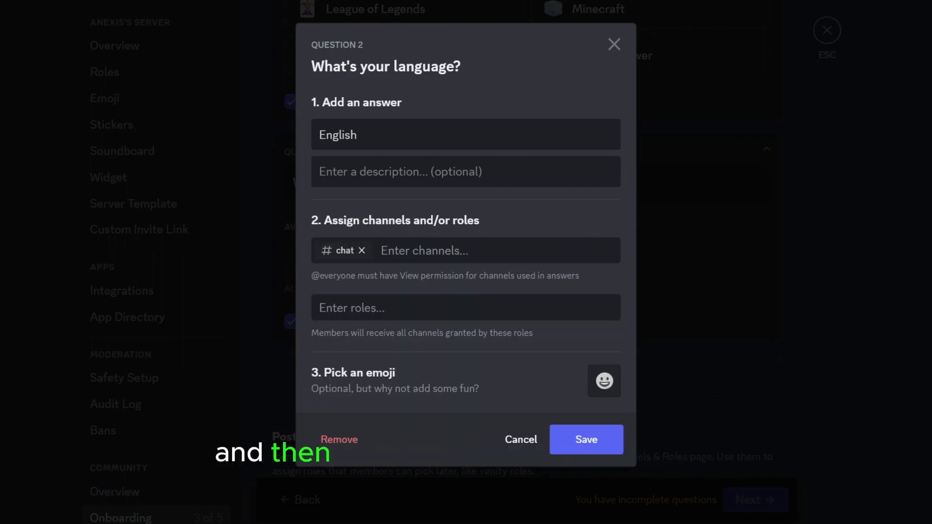
pyautogui.click(465, 308)
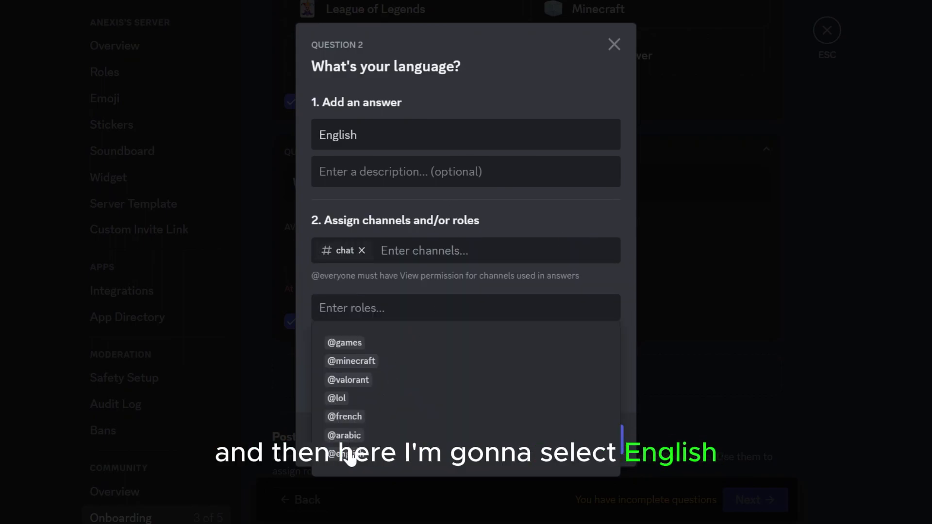
pyautogui.click(345, 454)
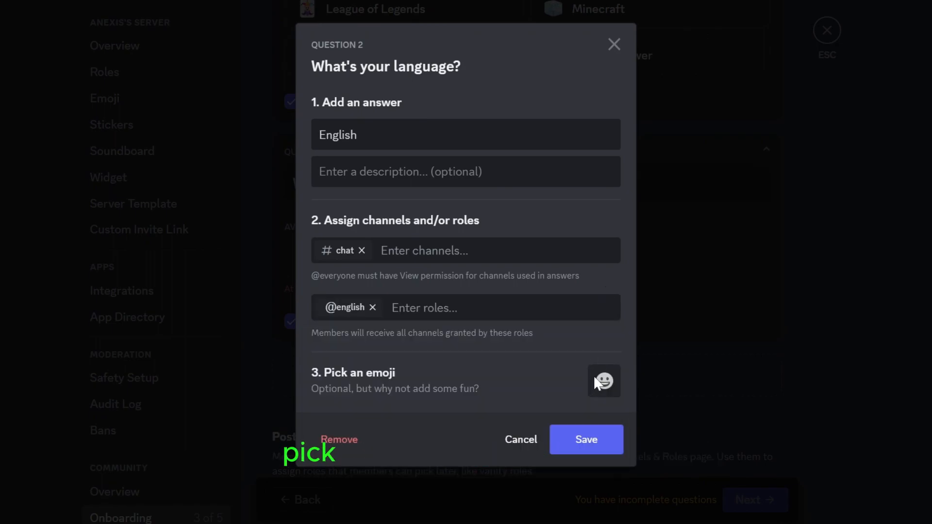
pyautogui.click(604, 381)
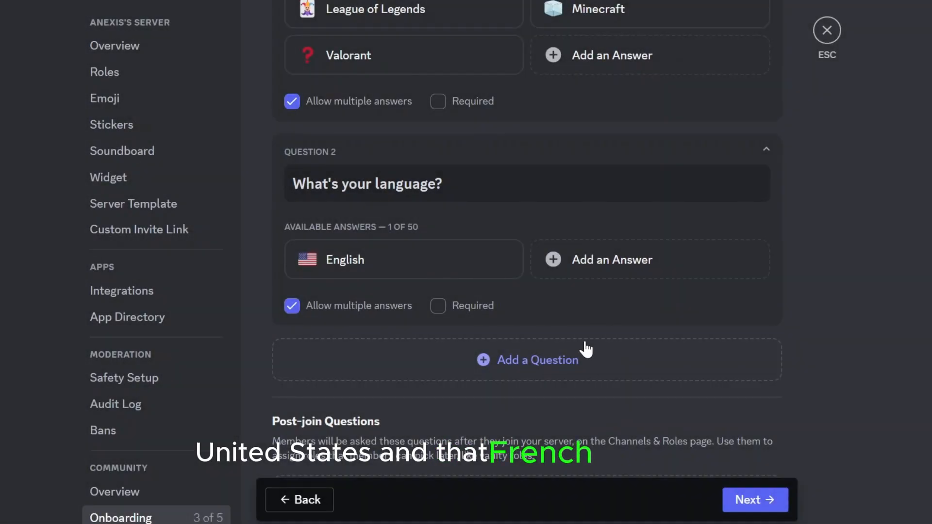
# Add a French answer with the chat and cmd channels, french role and French flag emoji, and save it
pyautogui.click(612, 260)
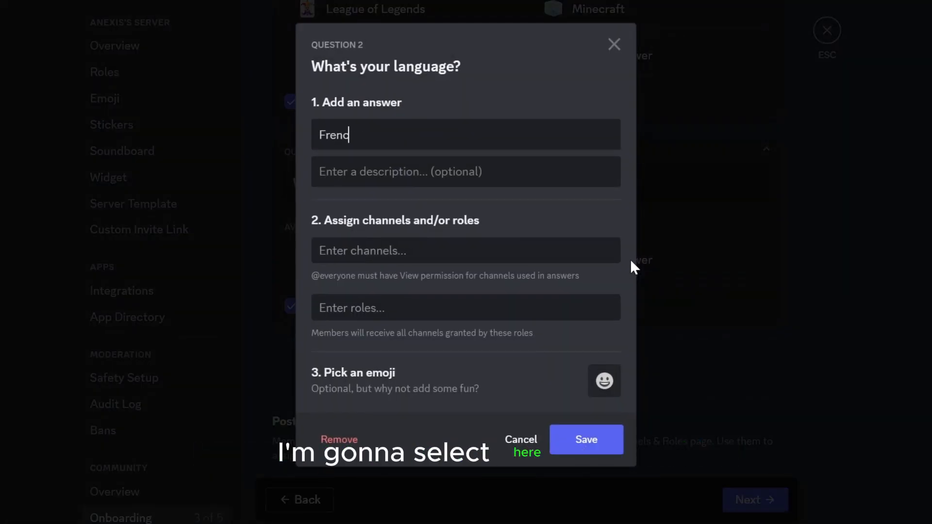
pyautogui.click(466, 250)
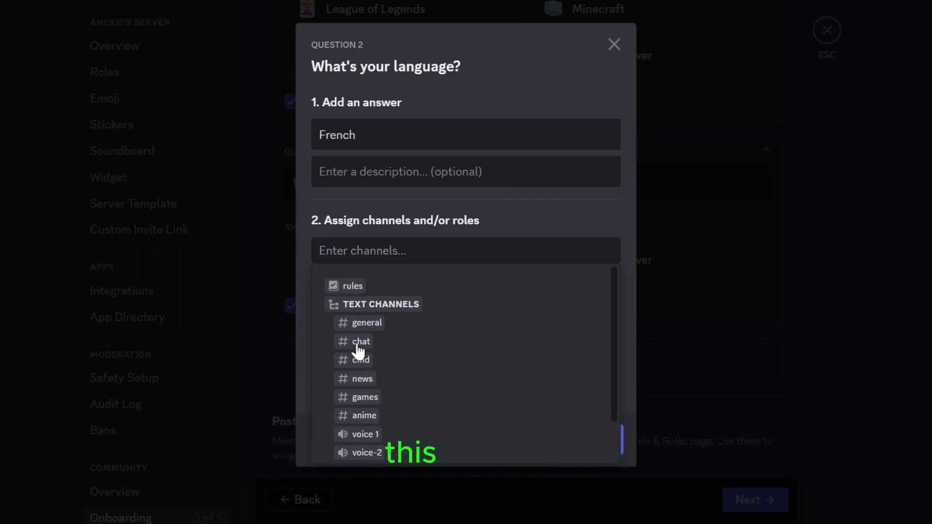
pyautogui.click(361, 359)
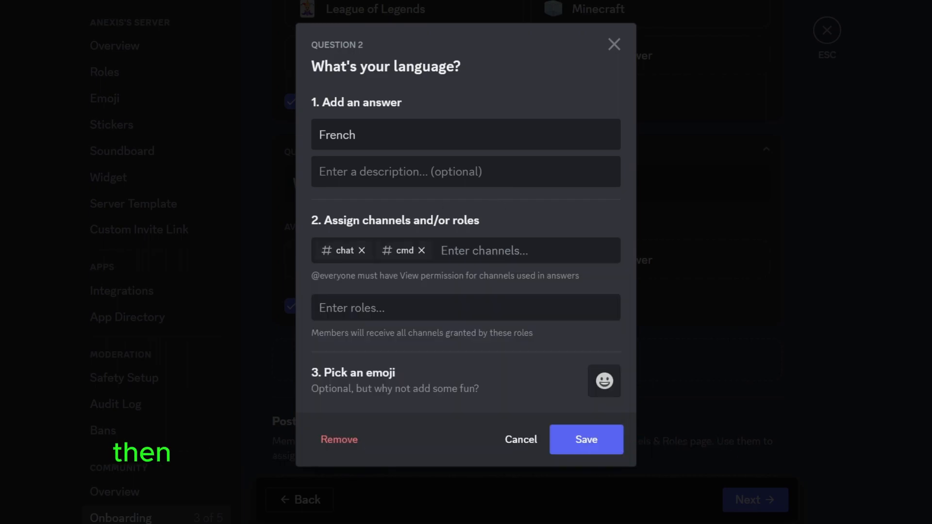
pyautogui.write('french')
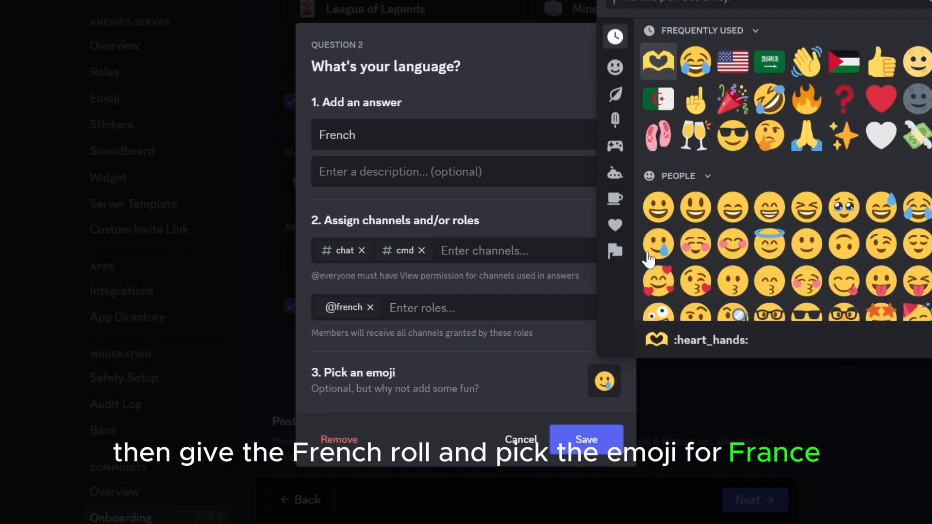
pyautogui.write('fr')
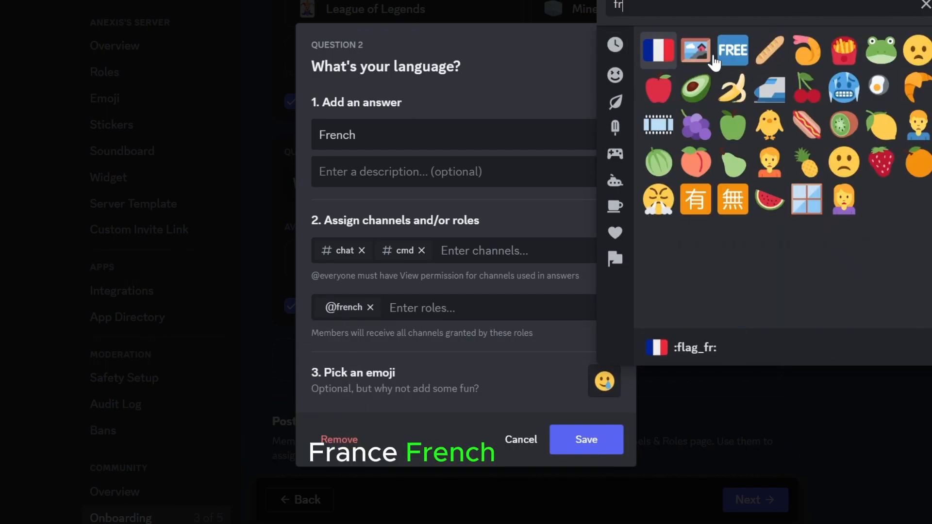
pyautogui.click(657, 50)
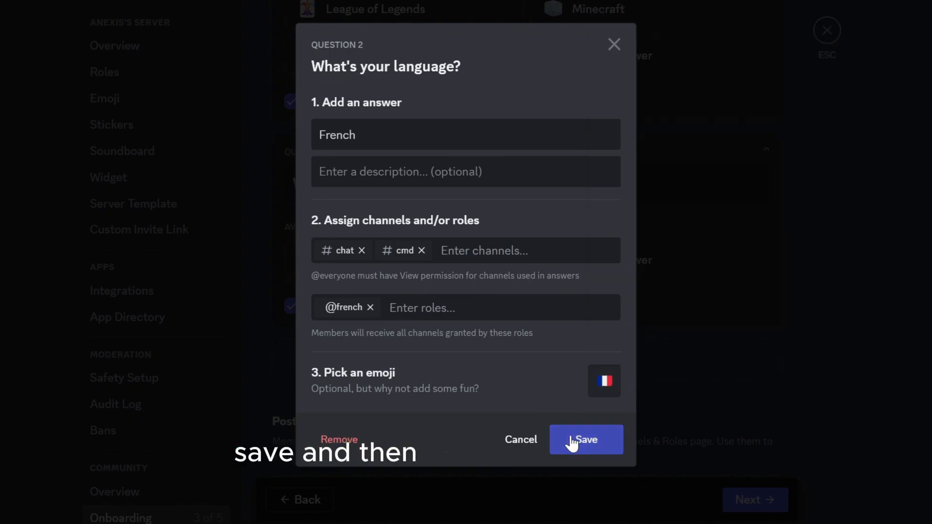
pyautogui.click(585, 440)
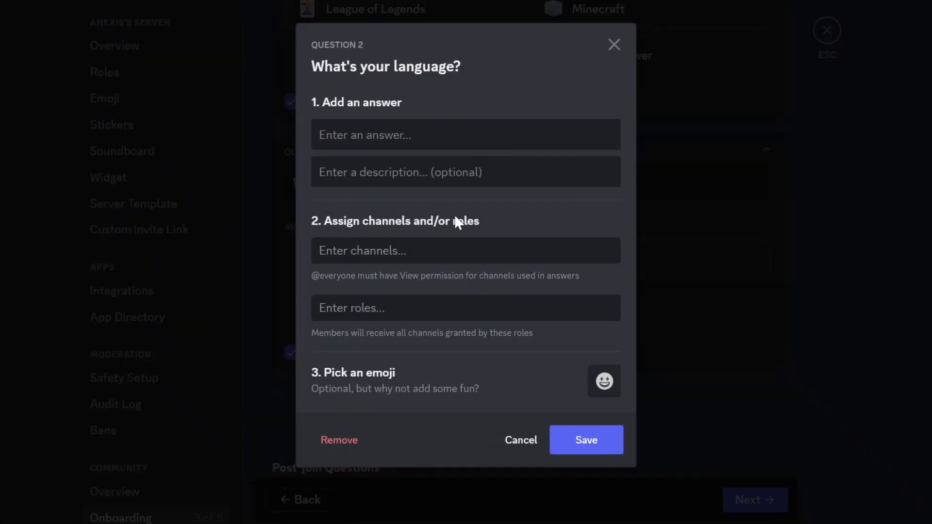
# Add an Arabic answer with the Saudi flag emoji and a channel assigned
pyautogui.write('Arabic')
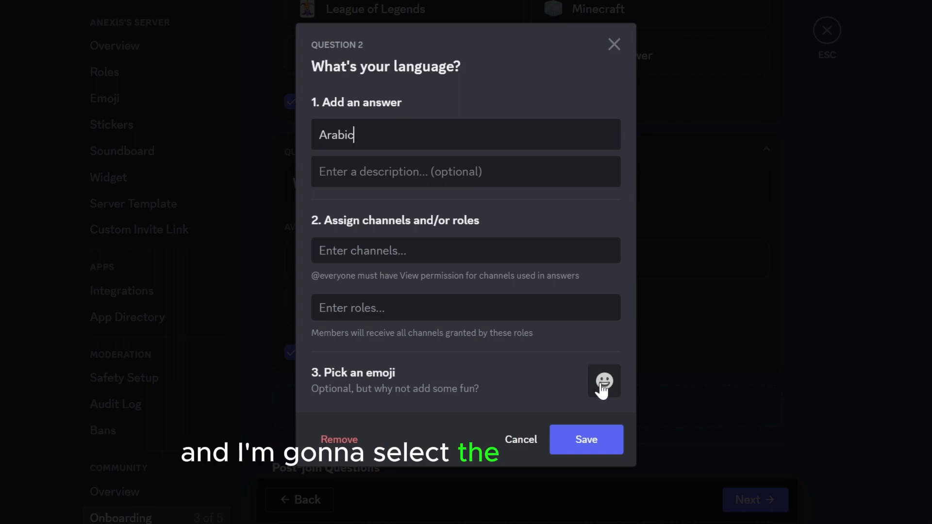
pyautogui.click(604, 383)
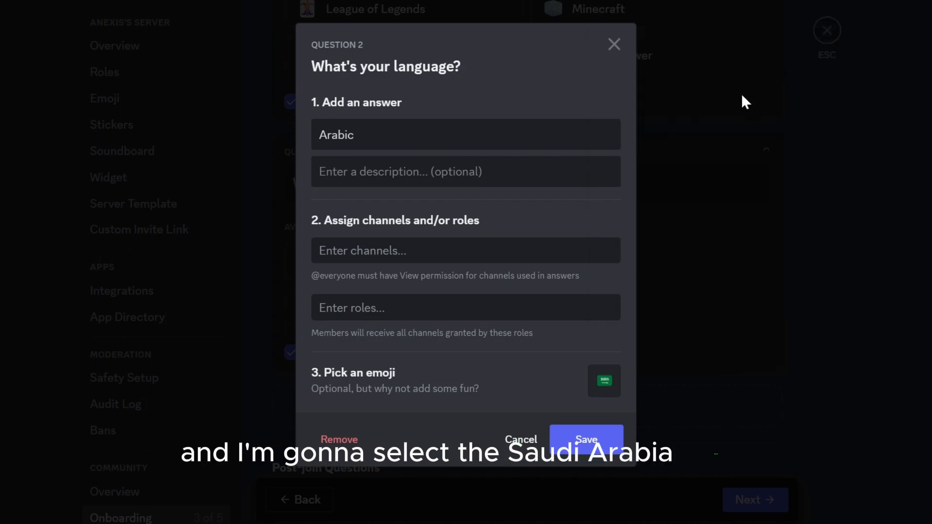
pyautogui.click(466, 250)
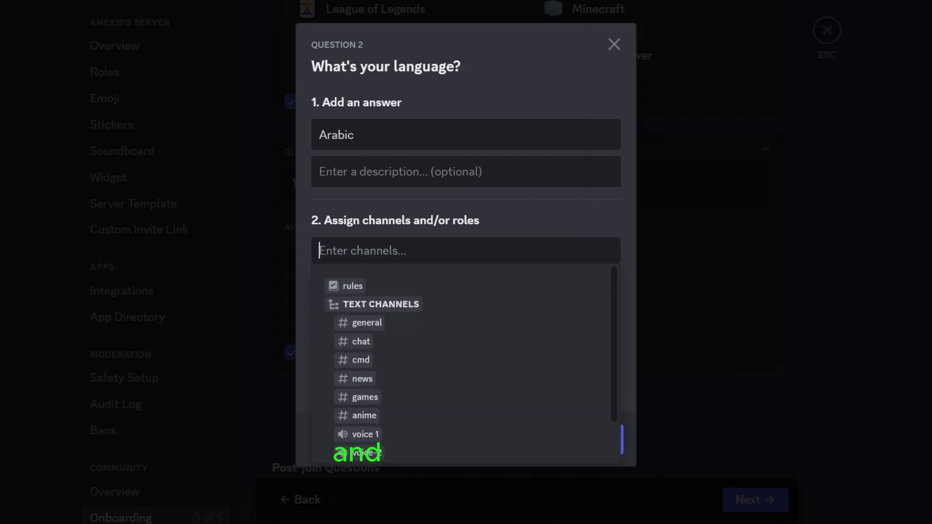
pyautogui.click(361, 377)
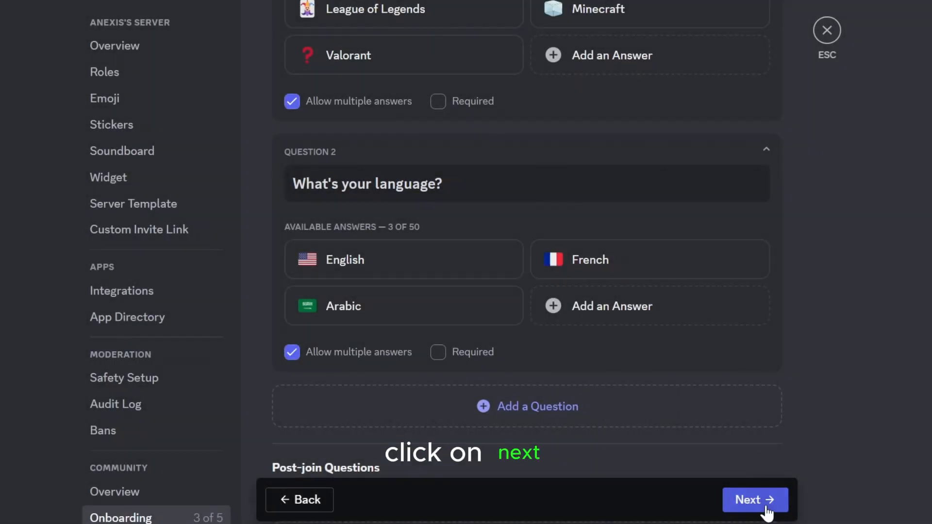
# Skip the Server Guide step and enable Onboarding from the Review page
pyautogui.click(755, 500)
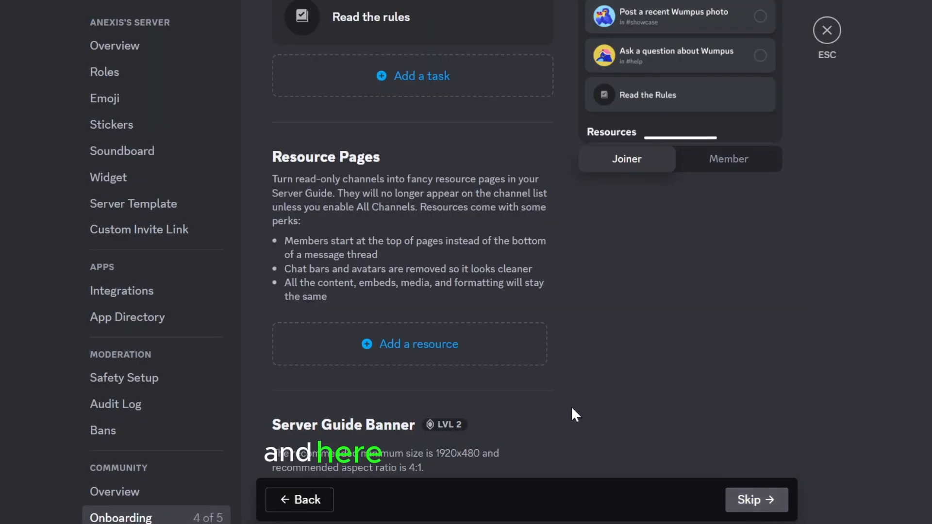
pyautogui.scroll(3)
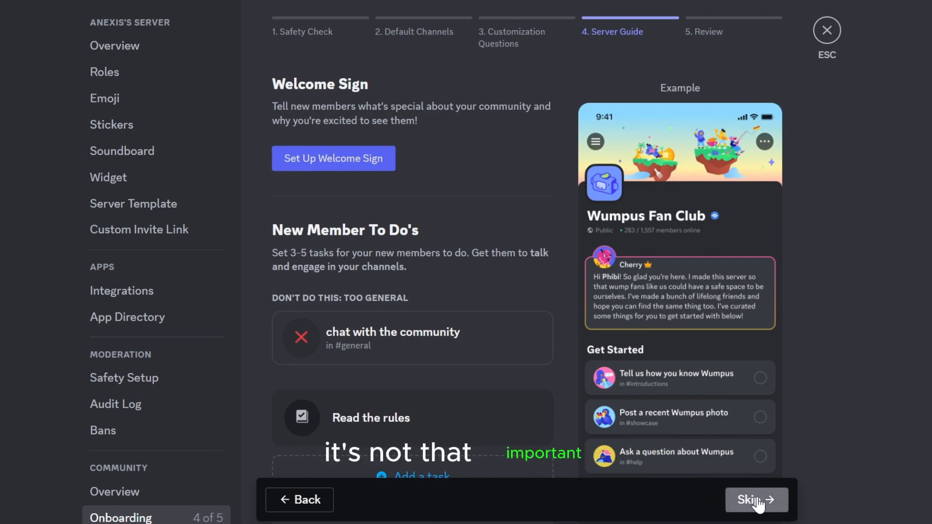
pyautogui.click(756, 499)
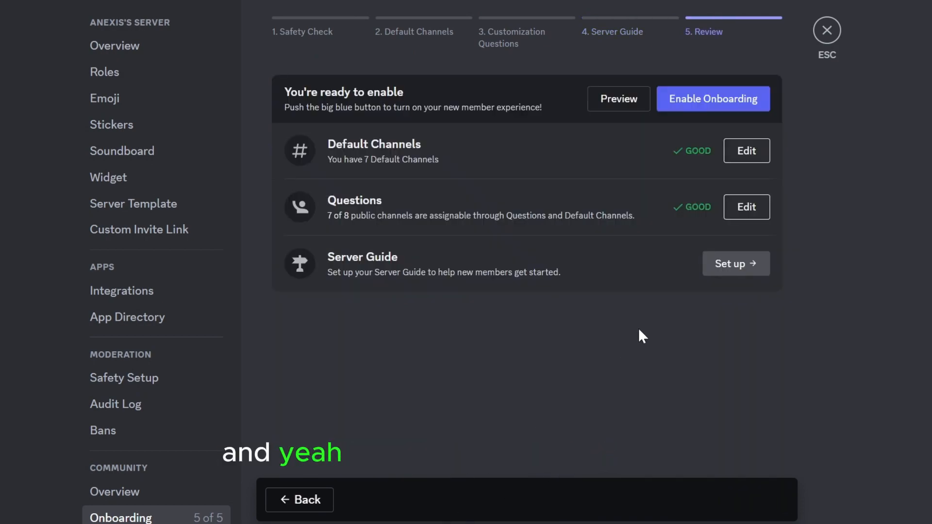
pyautogui.click(713, 99)
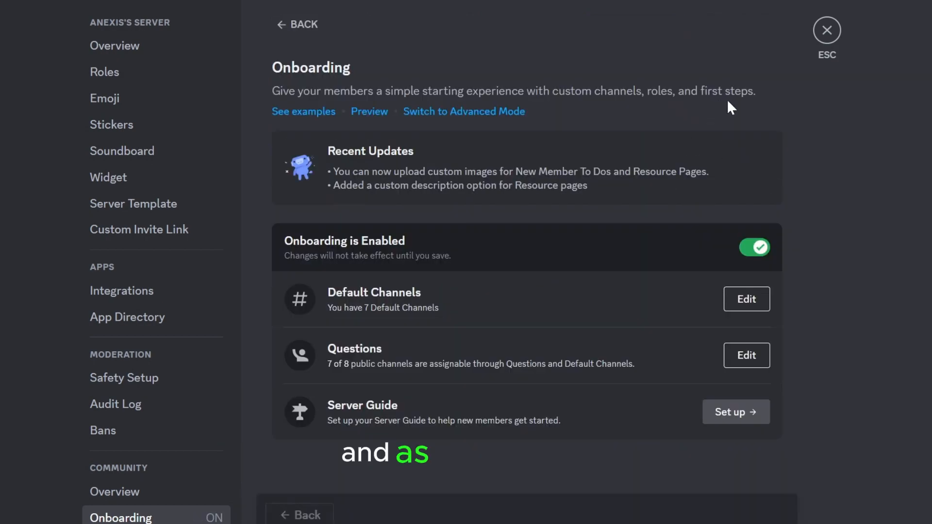
pyautogui.moveTo(419, 200)
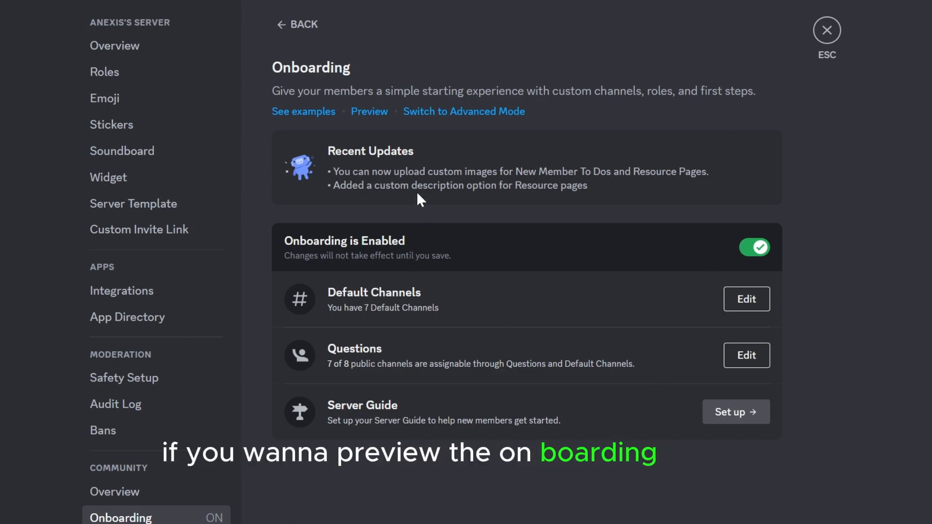
pyautogui.moveTo(369, 111)
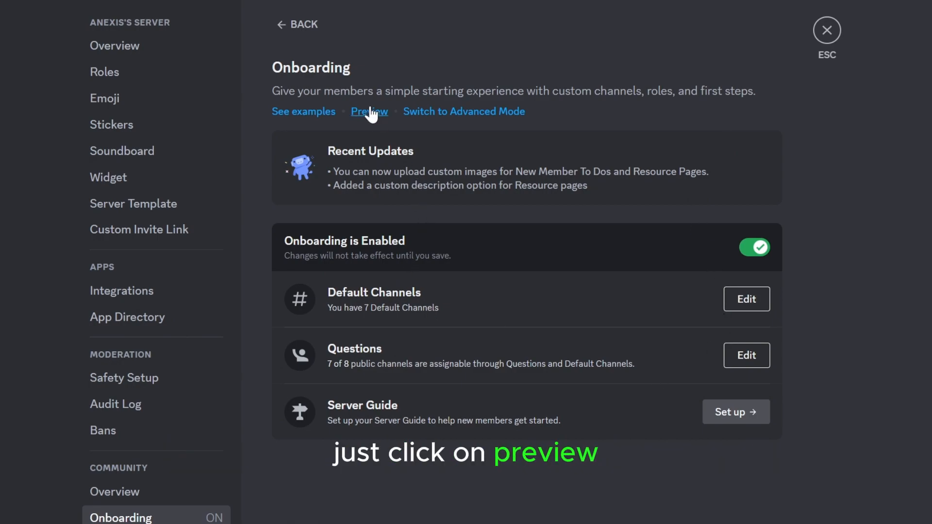
pyautogui.click(369, 111)
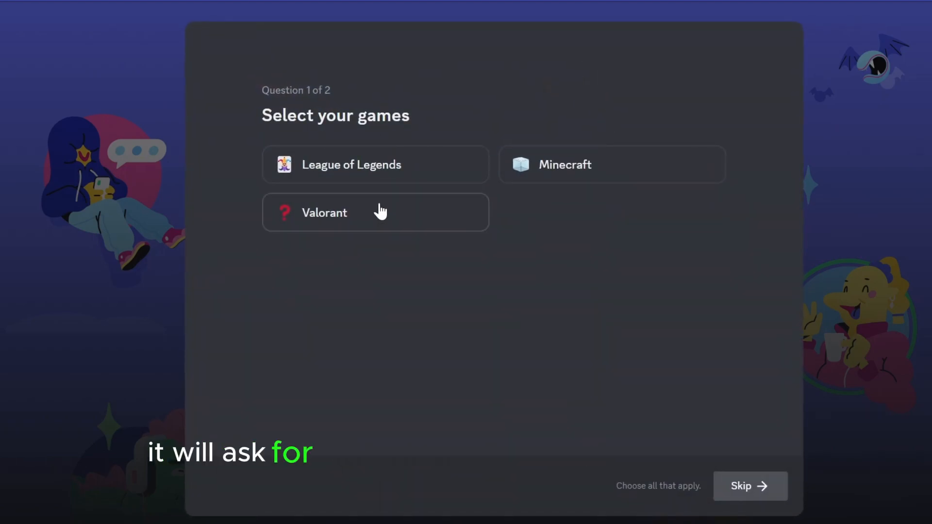
pyautogui.moveTo(392, 182)
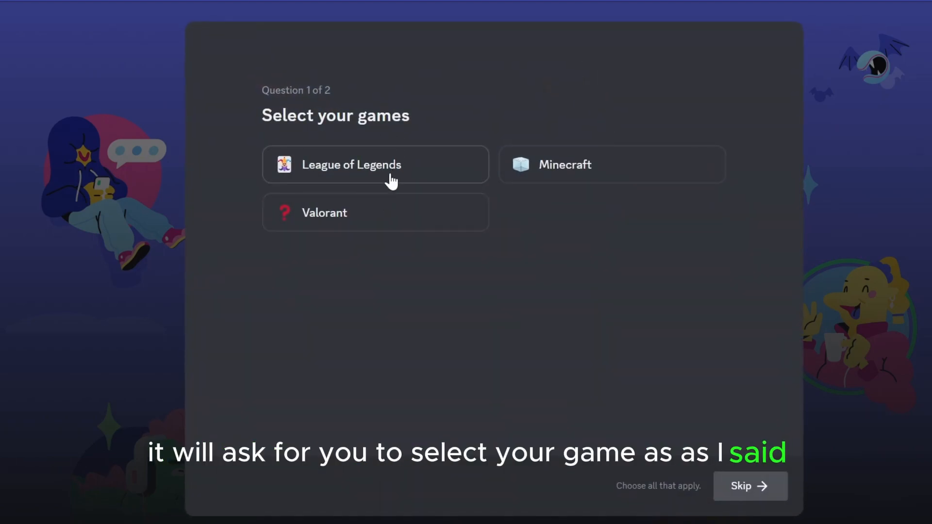
pyautogui.moveTo(521, 178)
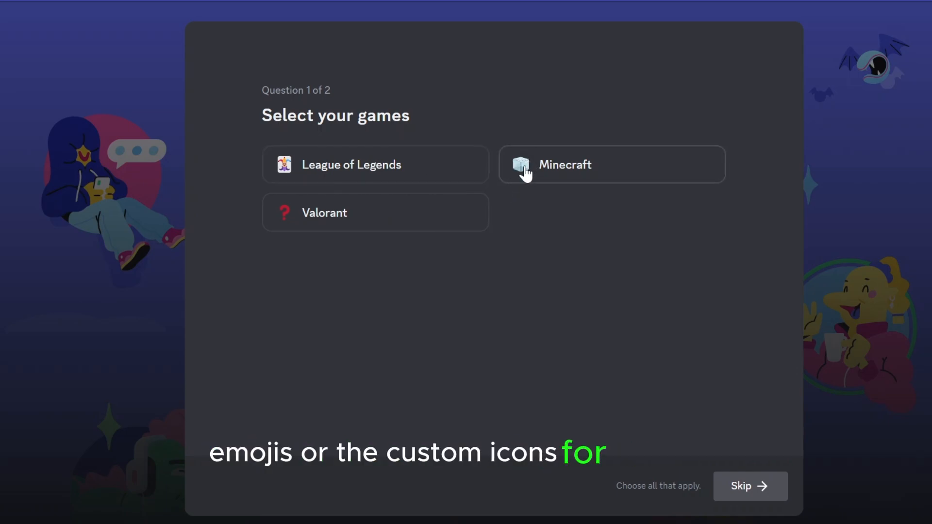
pyautogui.click(375, 165)
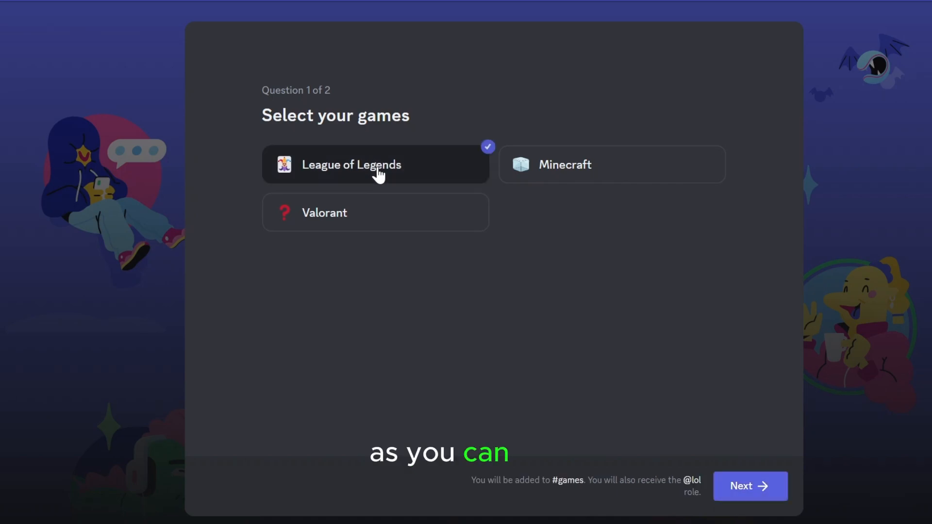
pyautogui.click(611, 165)
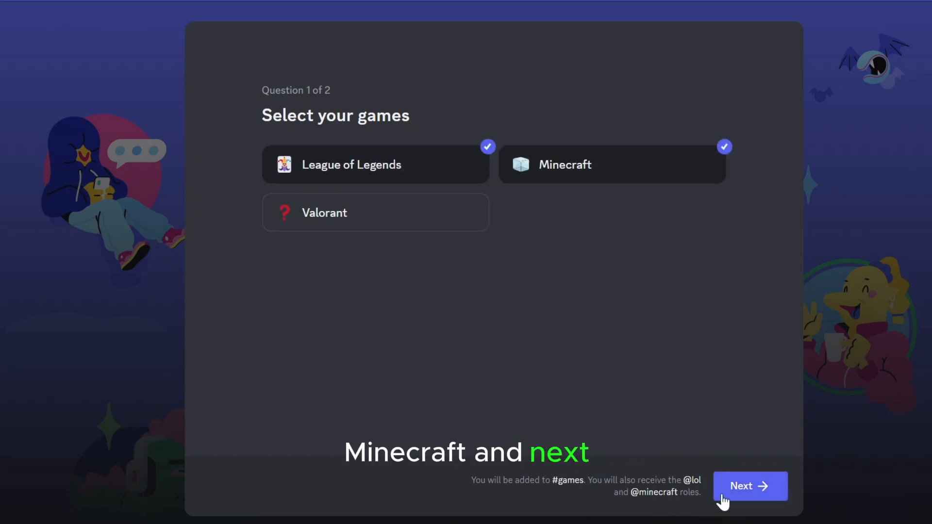
pyautogui.click(750, 485)
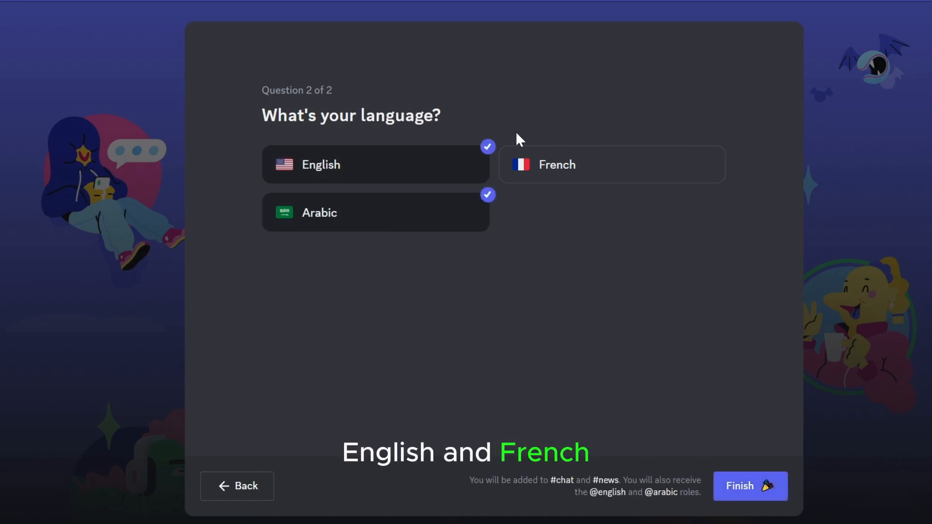
pyautogui.click(611, 165)
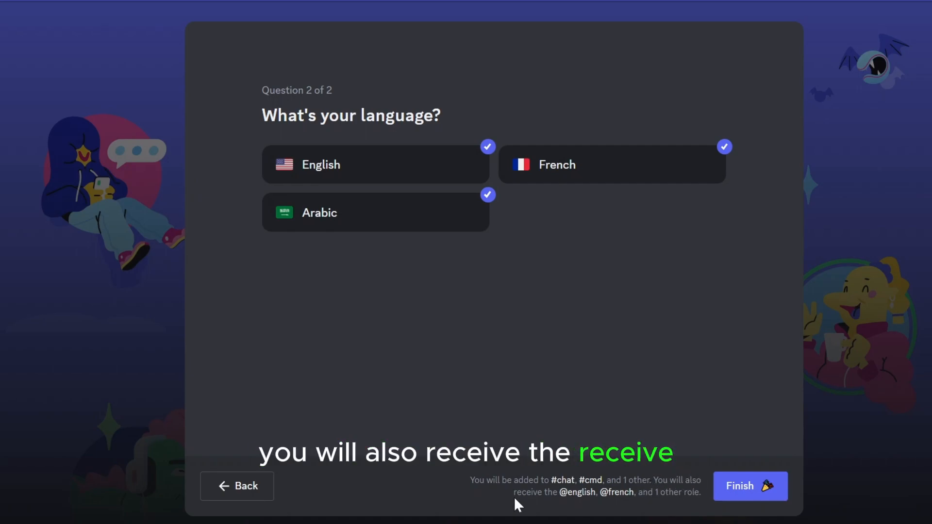
pyautogui.moveTo(632, 512)
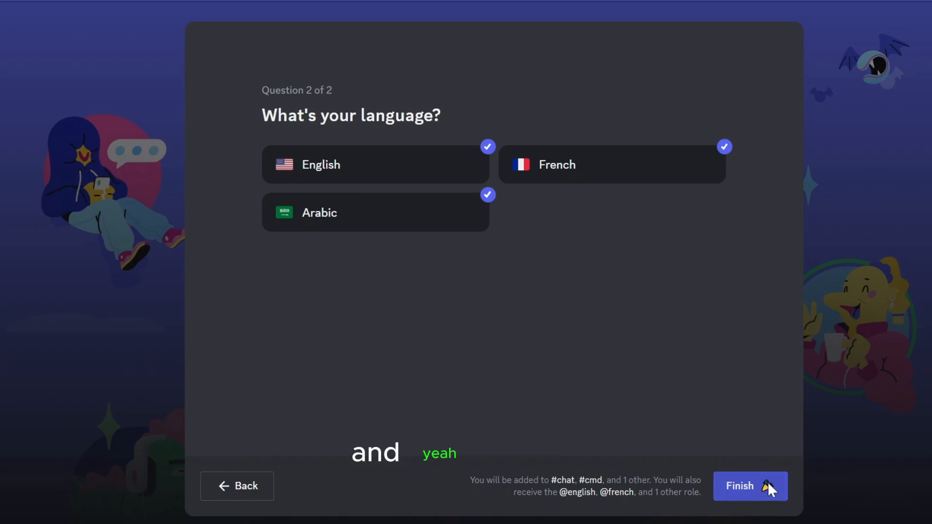
pyautogui.click(750, 487)
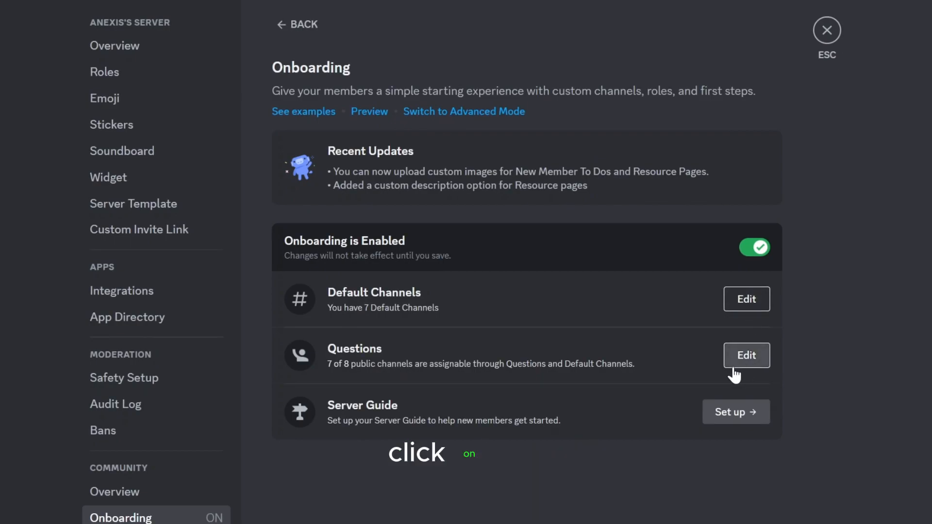
# Make the Select your games question Required with Allow multiple answers turned off
pyautogui.click(746, 355)
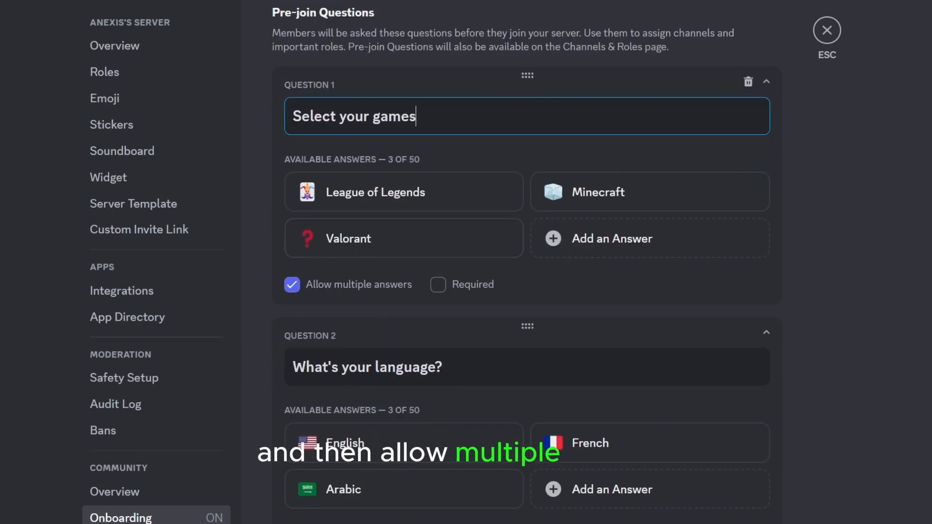
pyautogui.click(292, 285)
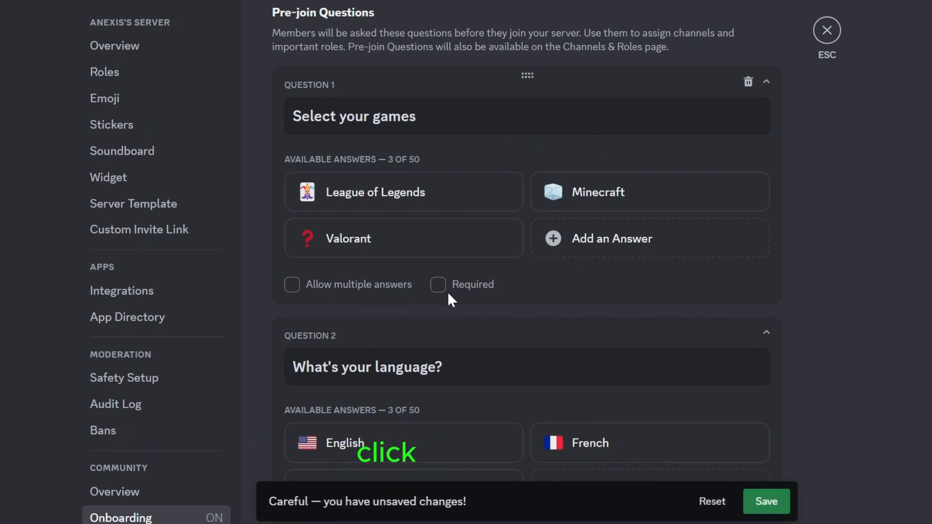
pyautogui.click(438, 285)
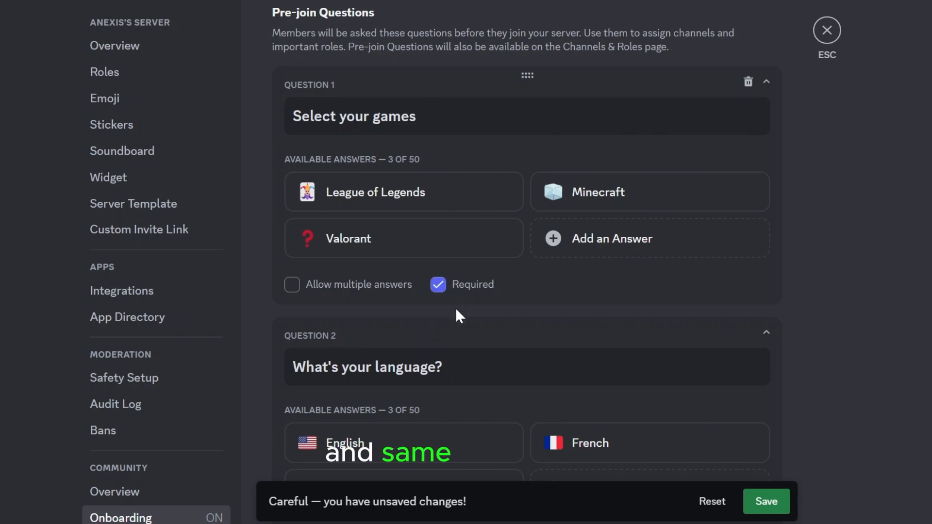
pyautogui.scroll(-3)
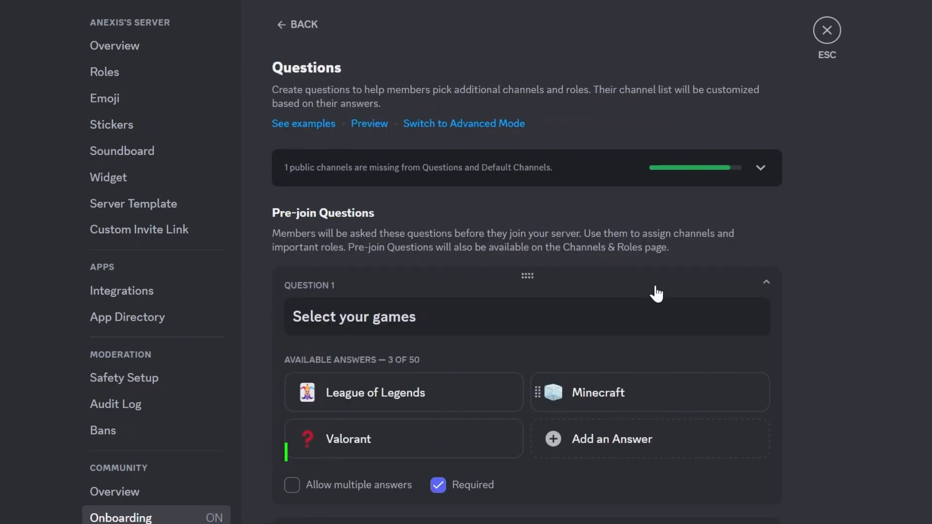
pyautogui.click(825, 30)
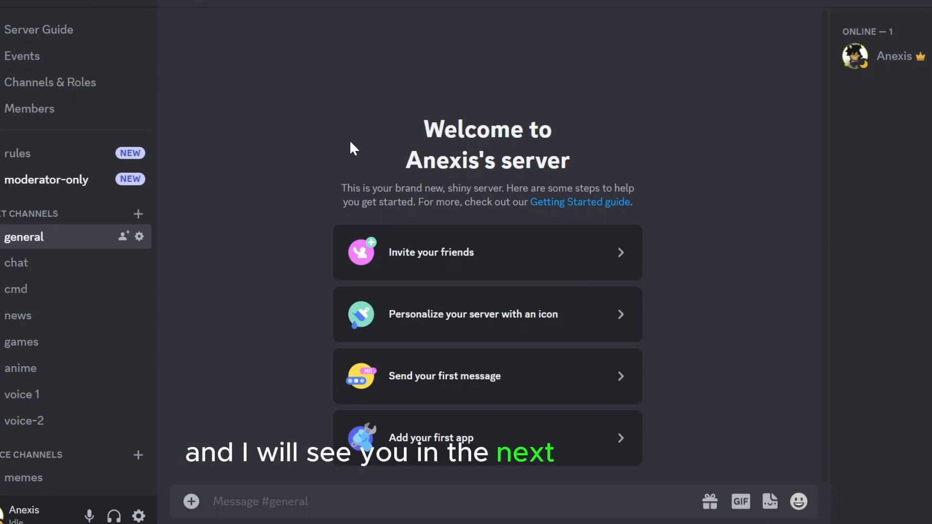
pyautogui.moveTo(366, 126)
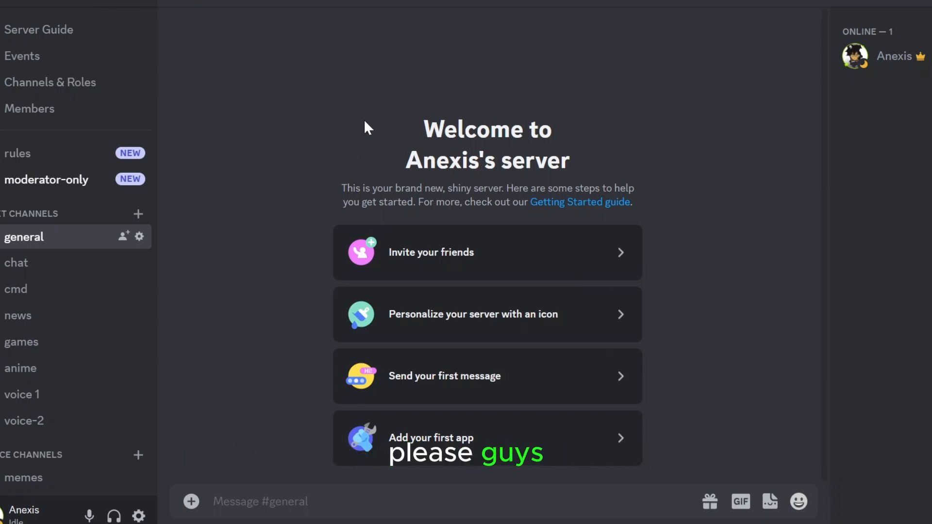